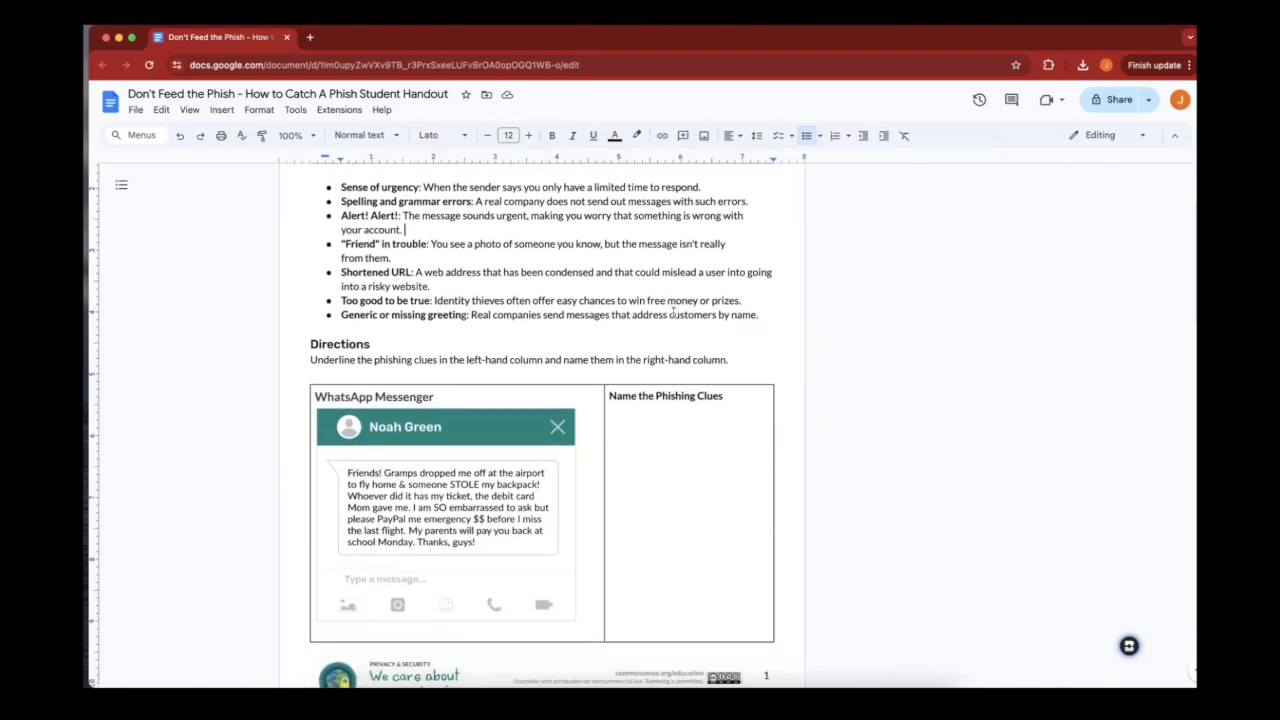
# Scroll through the How to Catch a Phish handout to the end and back, then show the window tiling options.
pyautogui.scroll(-3)
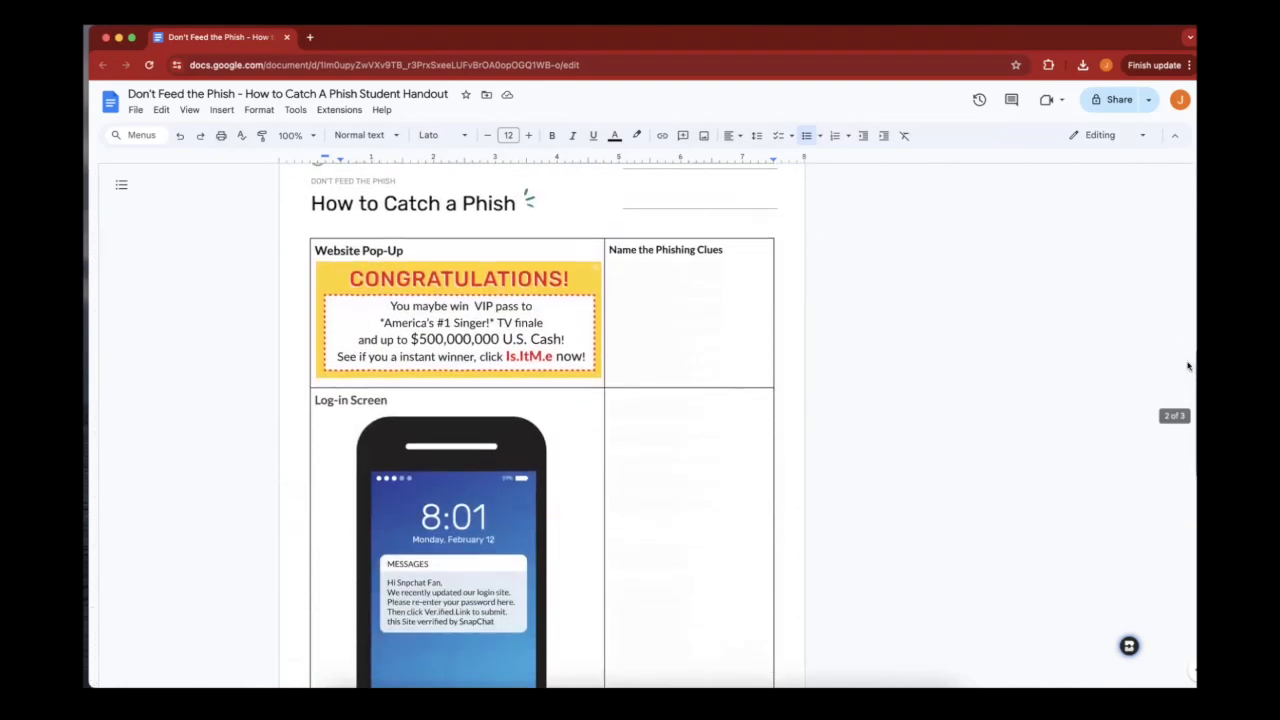
pyautogui.scroll(-3)
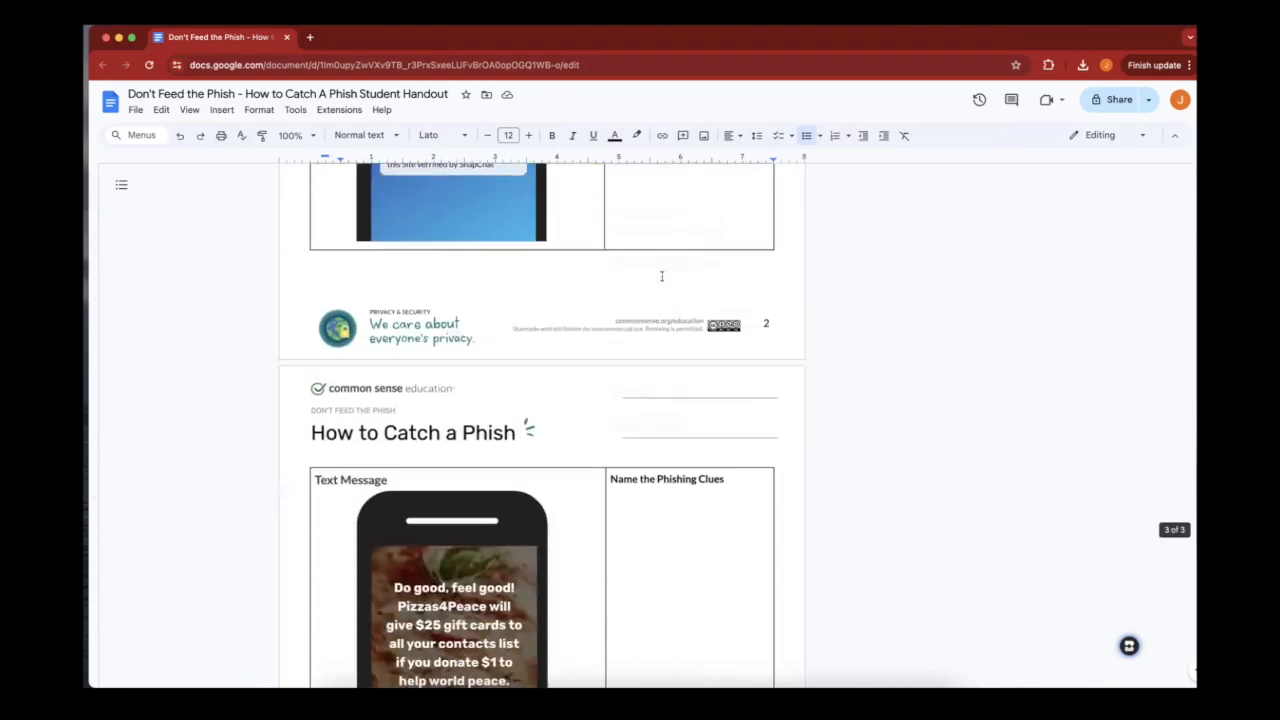
pyautogui.scroll(-3)
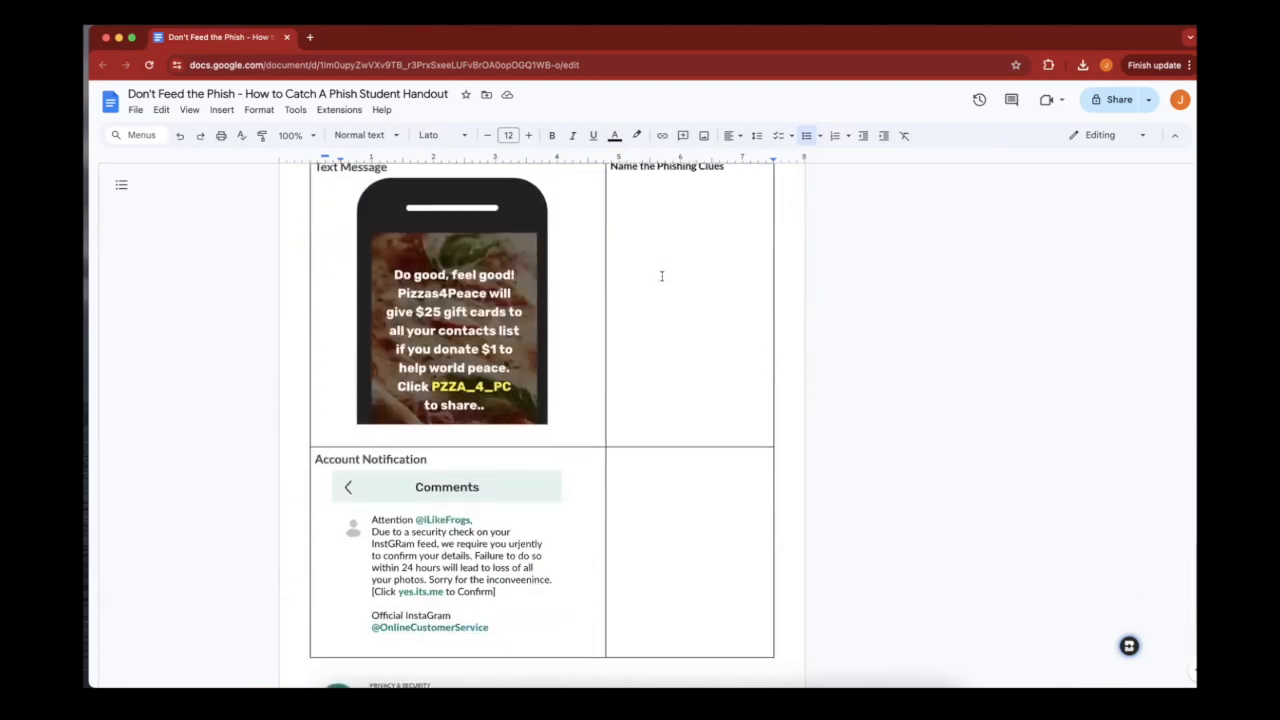
pyautogui.scroll(3)
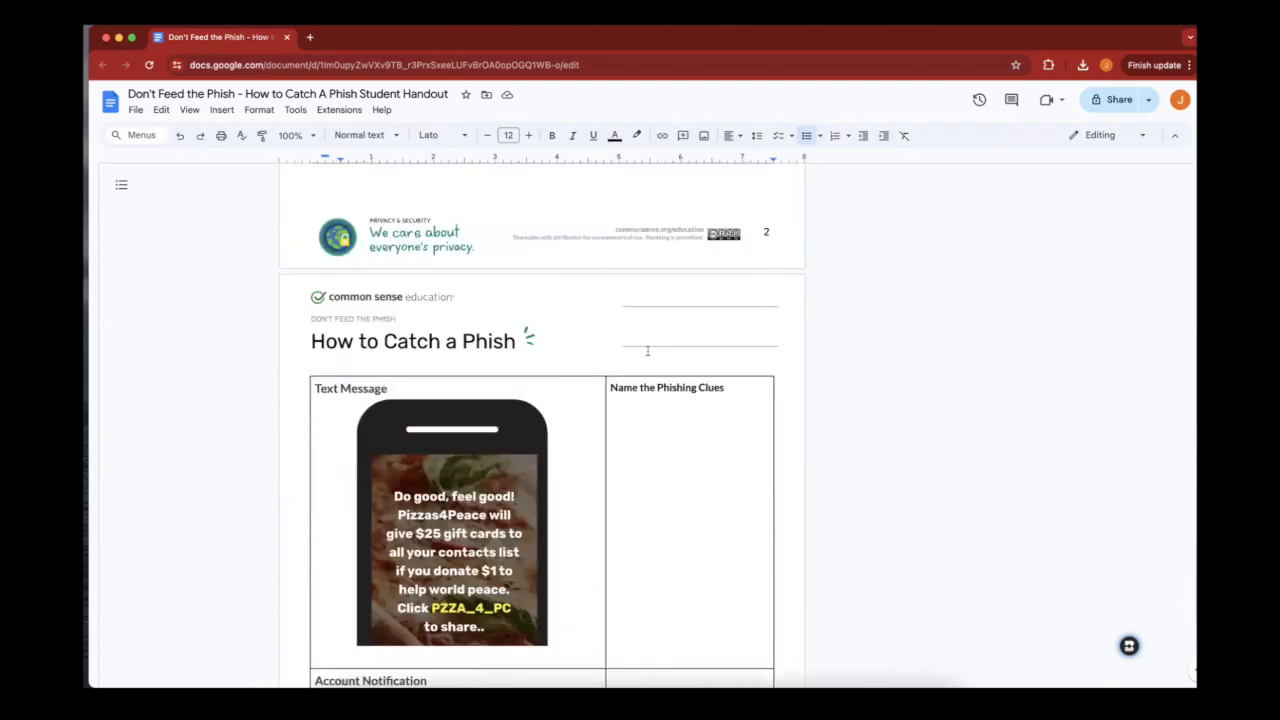
pyautogui.scroll(3)
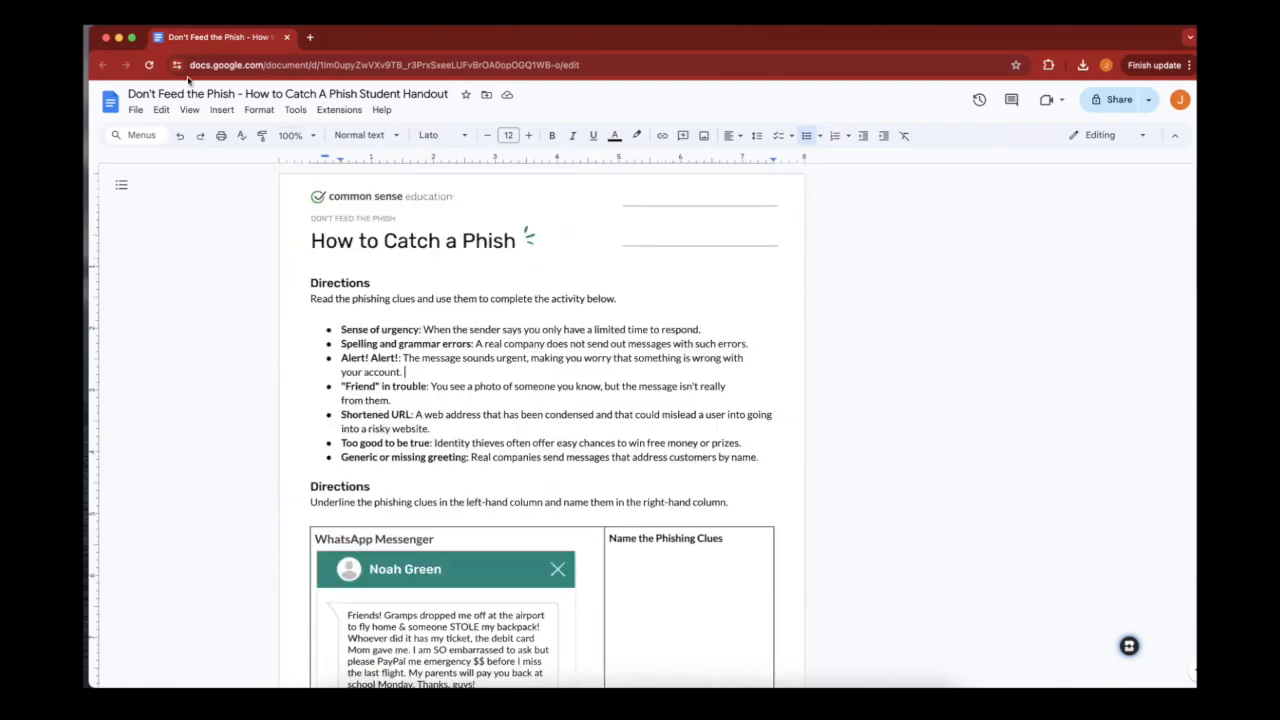
pyautogui.click(132, 36)
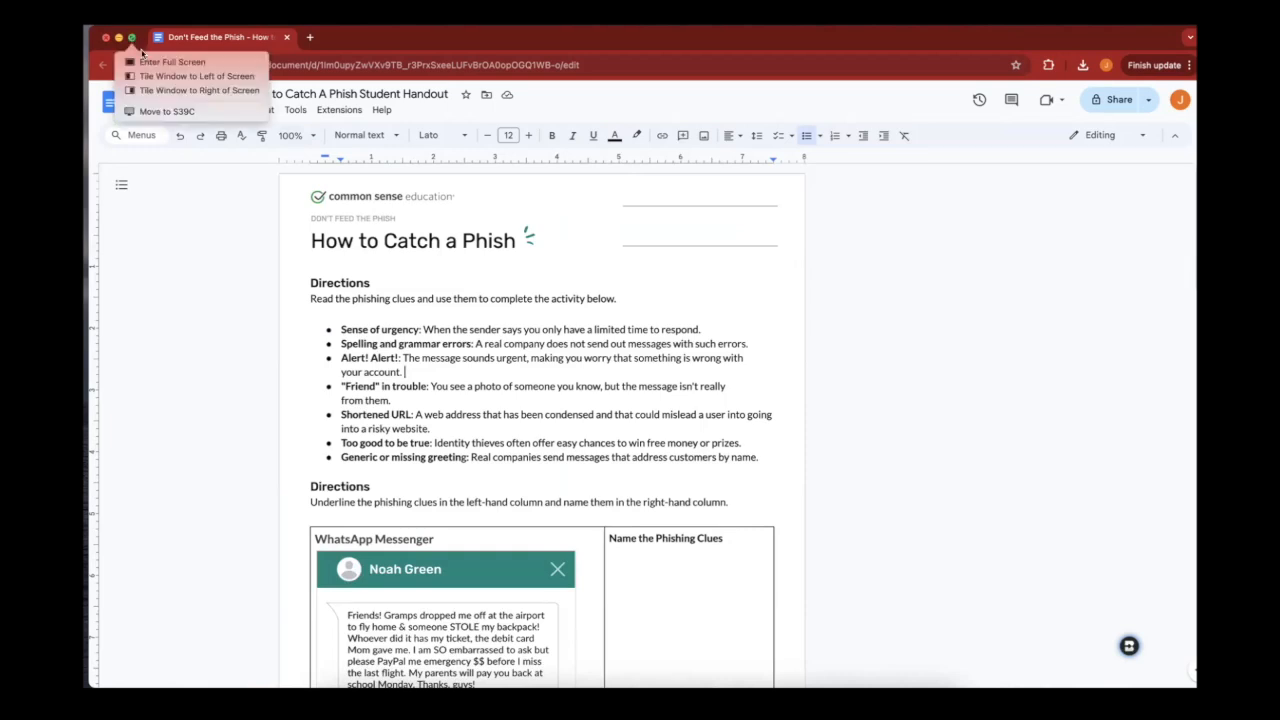
# Tile the handout on the left beside a new ChatGPT chat and place the cursor in the Directions heading.
pyautogui.click(198, 76)
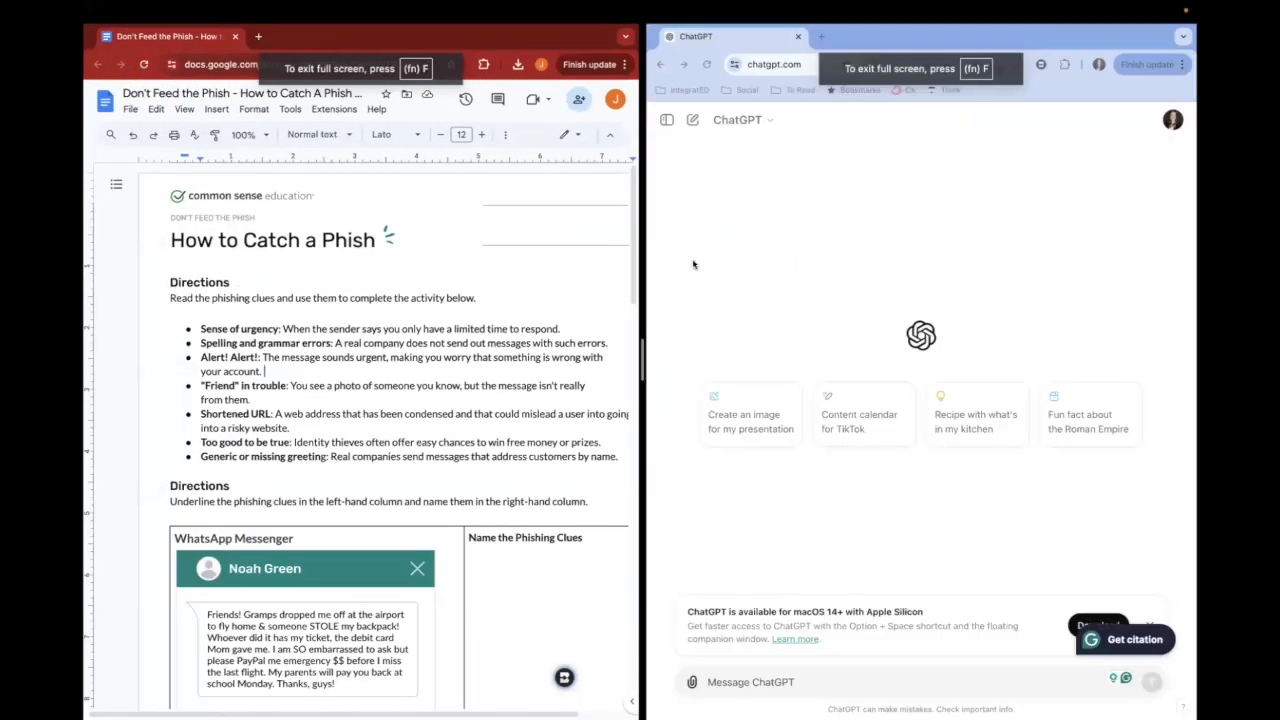
pyautogui.moveTo(898, 292)
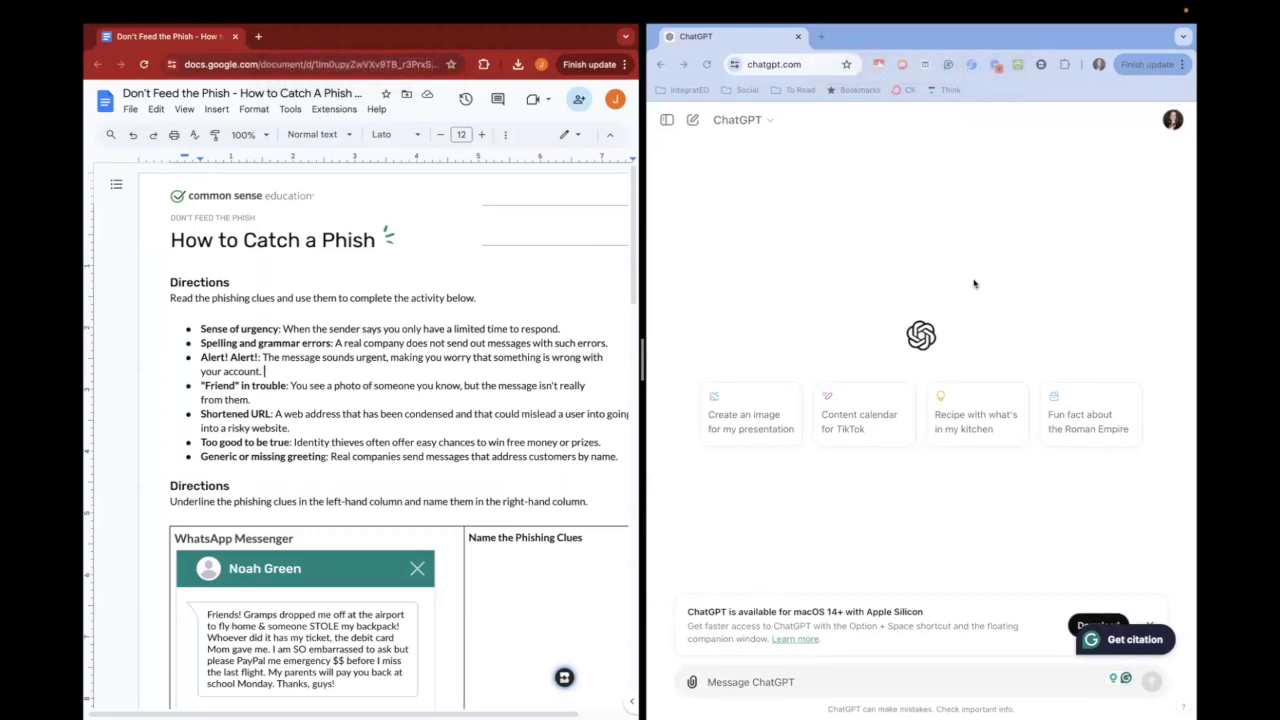
pyautogui.moveTo(912, 380)
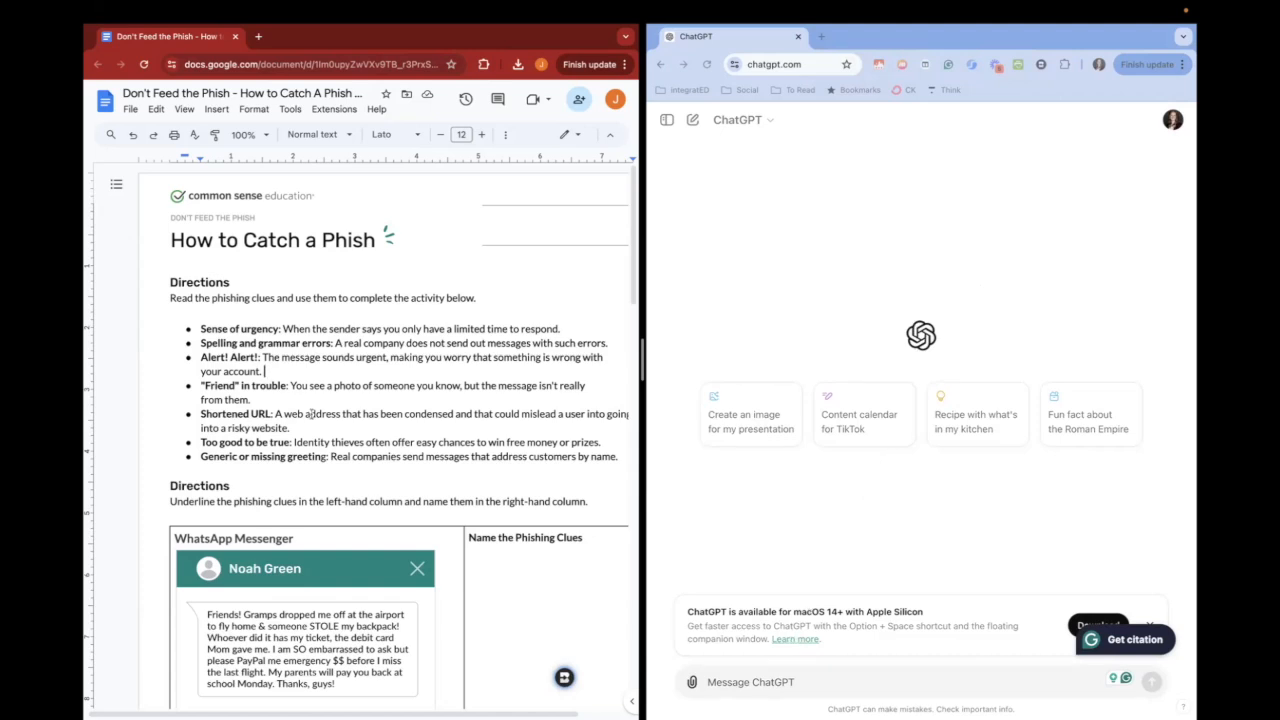
pyautogui.click(130, 108)
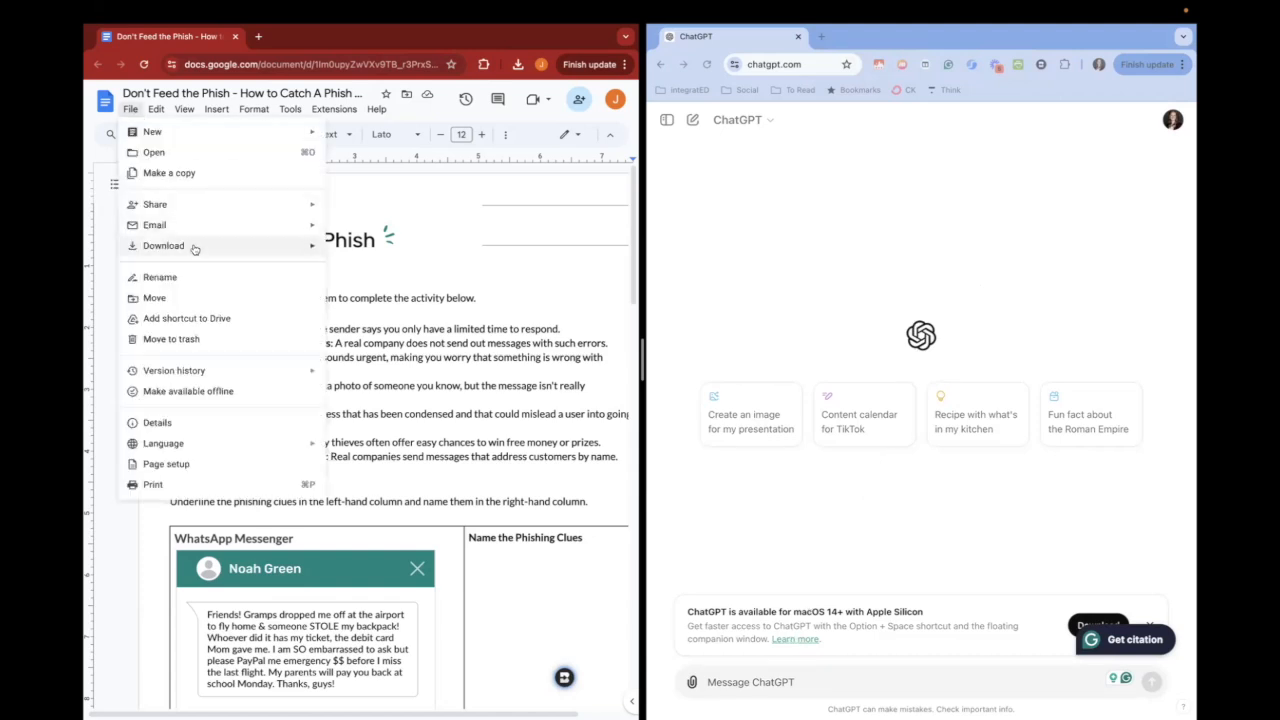
pyautogui.click(164, 244)
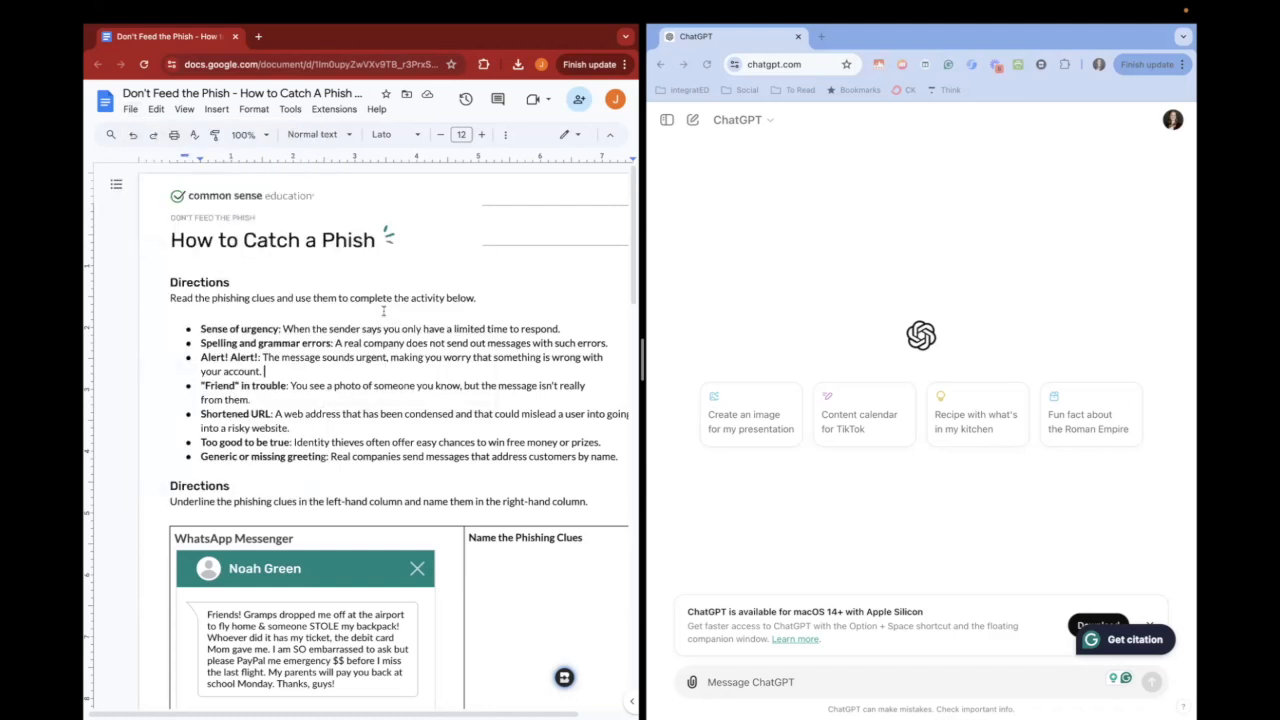
pyautogui.click(230, 282)
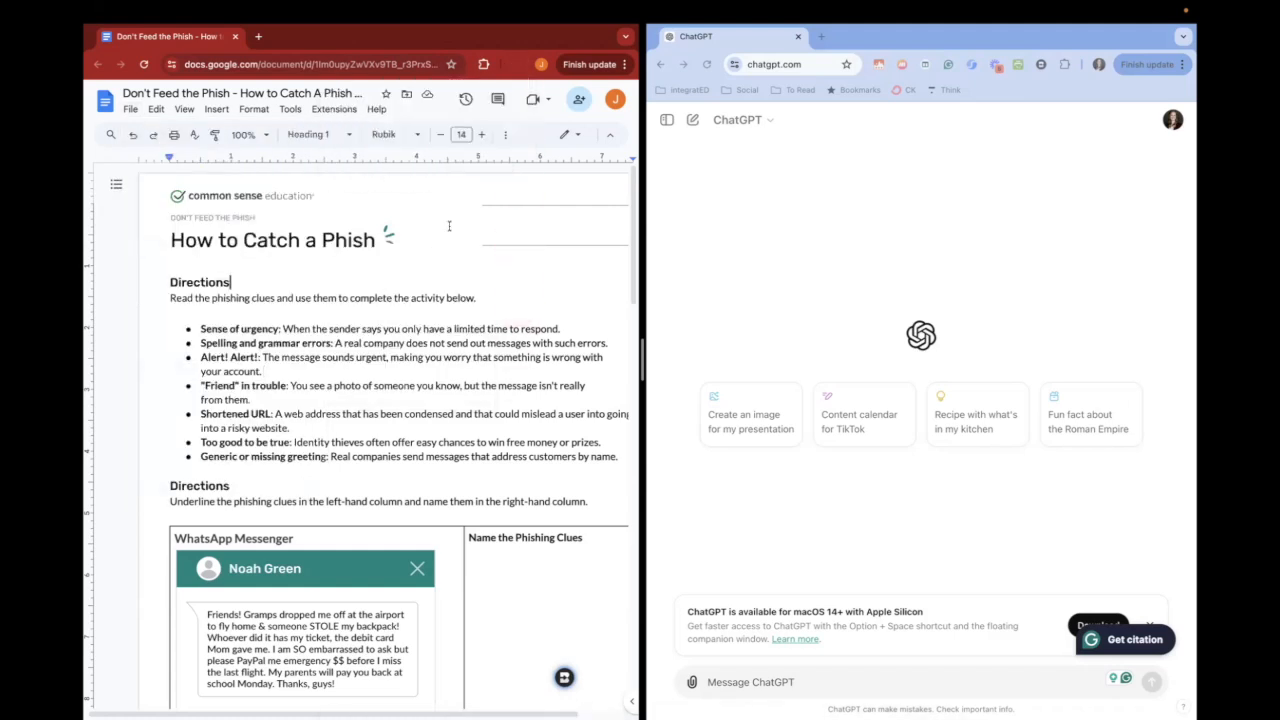
pyautogui.moveTo(1094, 352)
pyautogui.write('I a computer science teacher teaching a lesson to')
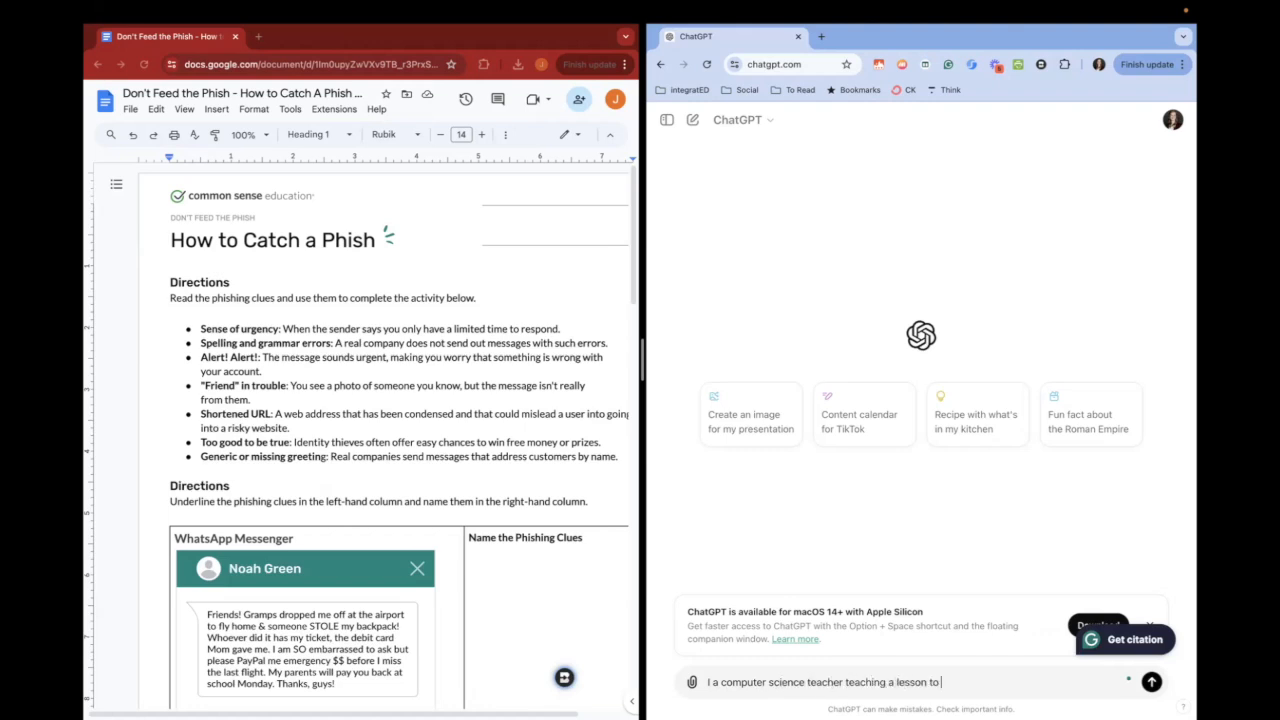
# Draft a ChatGPT prompt about teaching 9th graders phishing scams, asking for 5 follow-up questions after the worksheet.
pyautogui.write('9th graders about phishi')
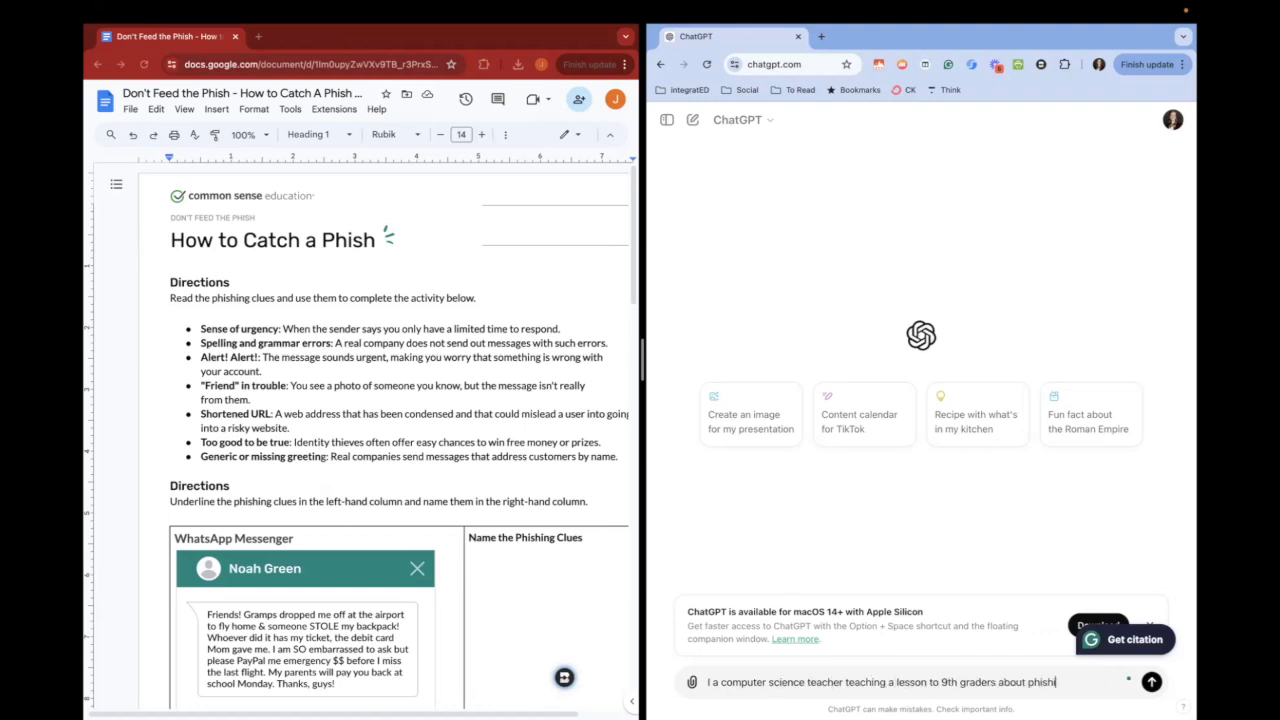
pyautogui.write('ng')
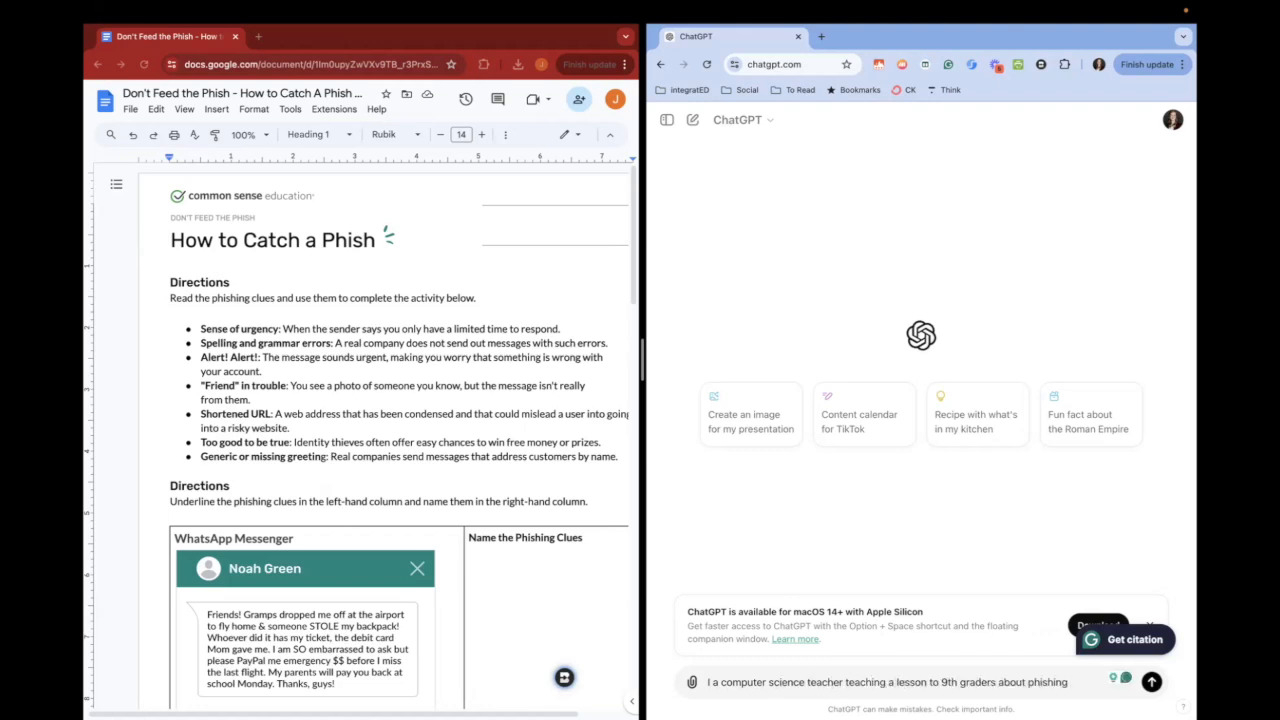
pyautogui.write('scams. The students will complete the attached PDF. Can you write')
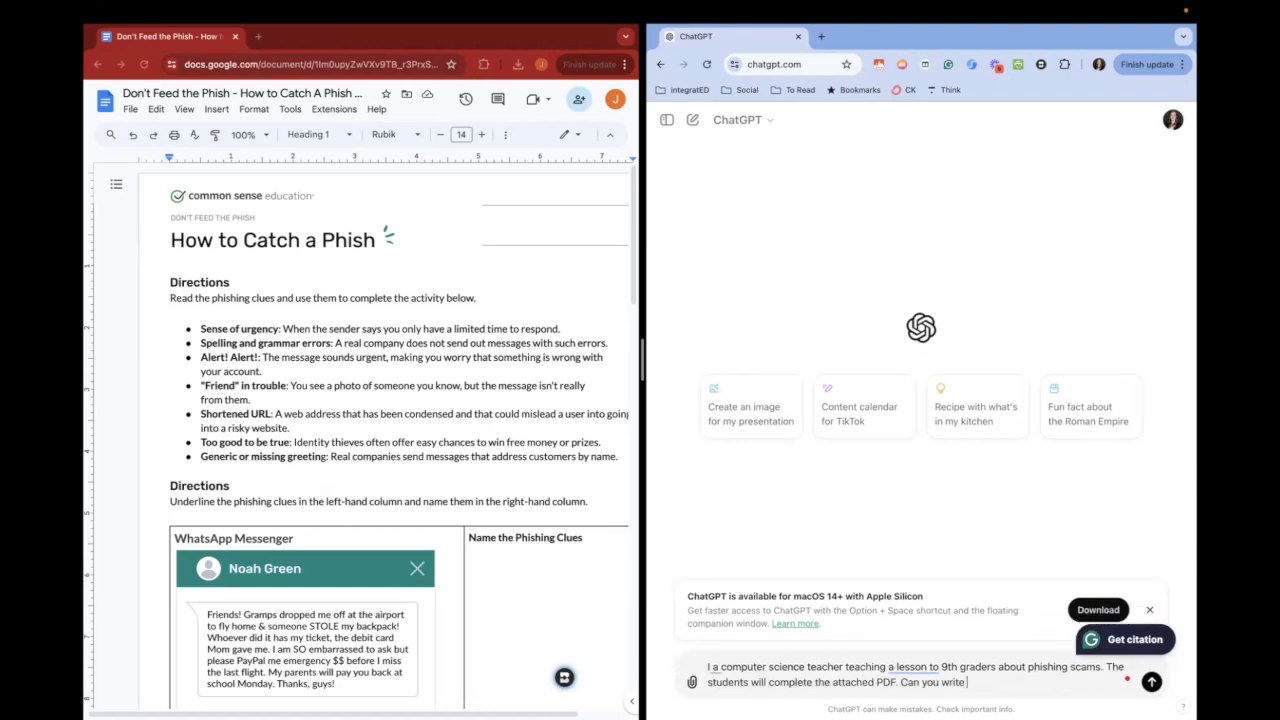
pyautogui.write('5 qu')
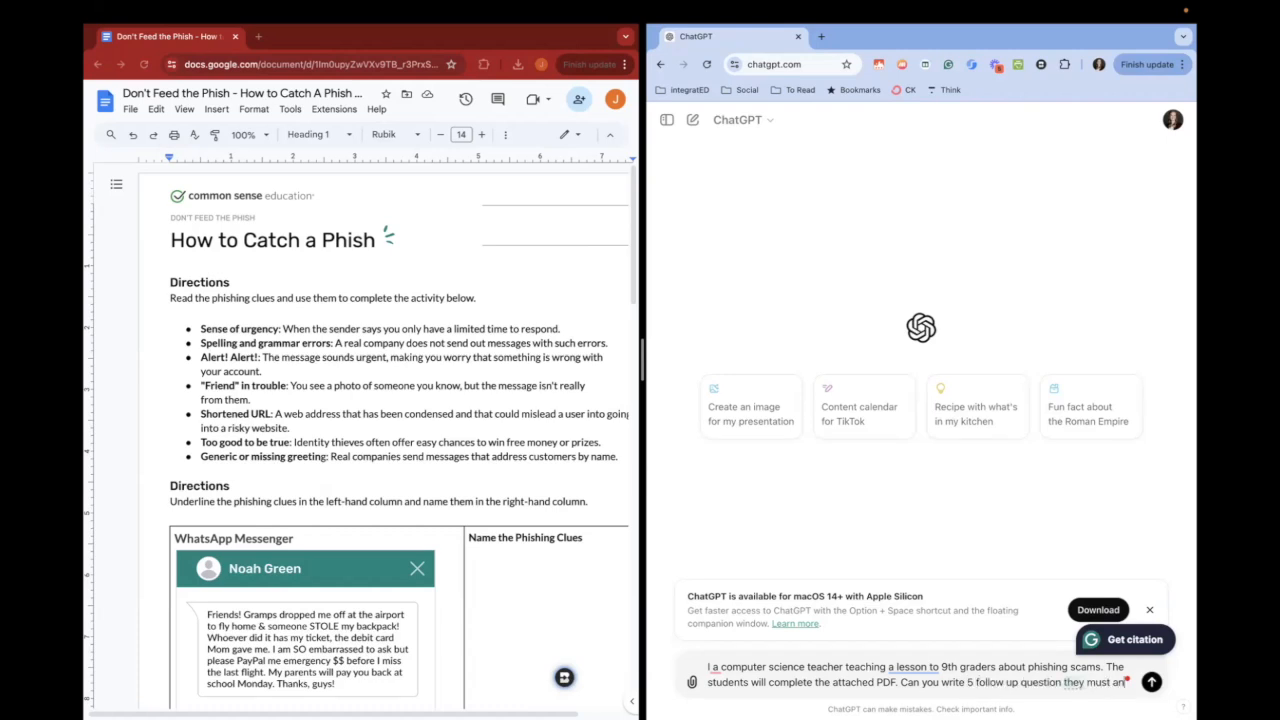
pyautogui.write('answer after')
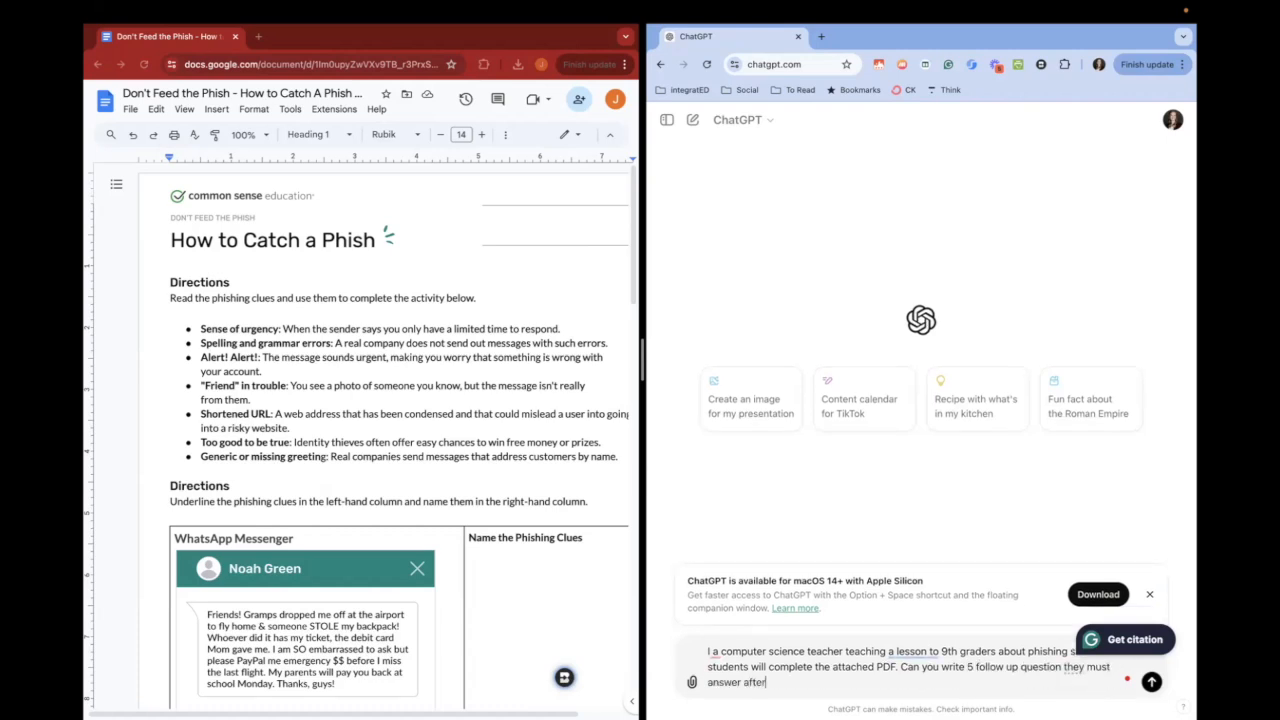
pyautogui.write('completing this worksheet?')
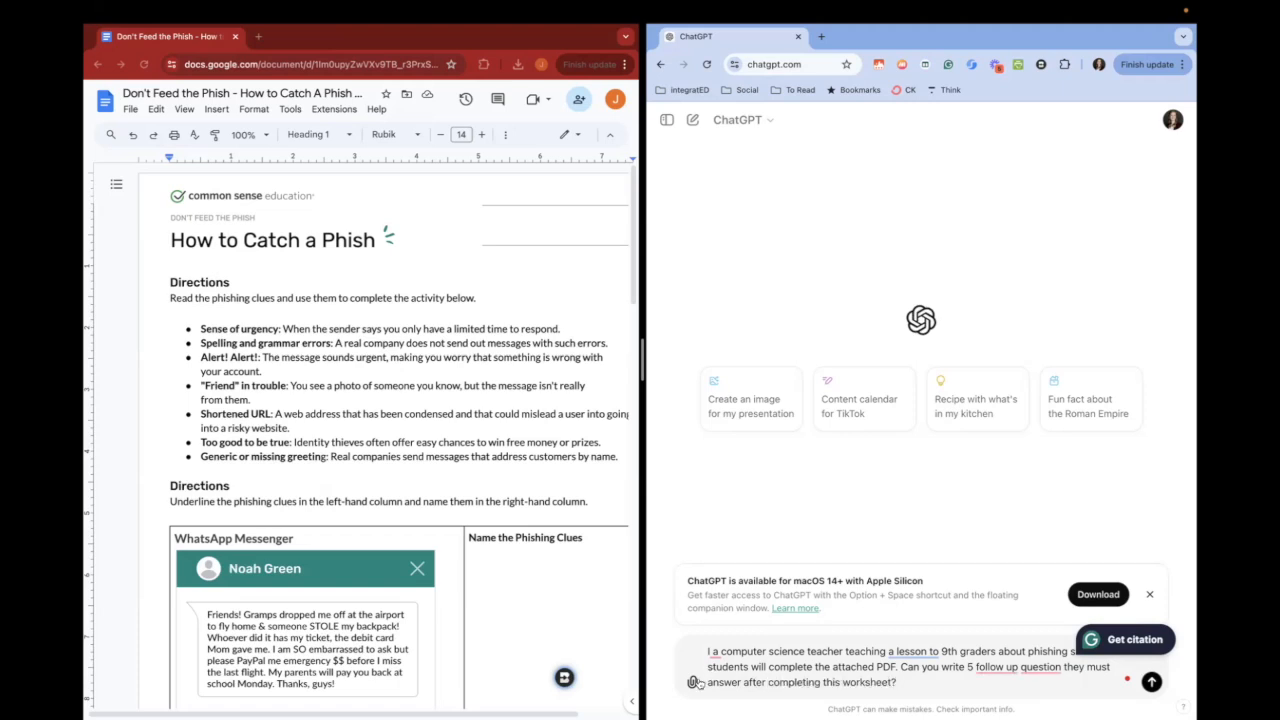
# Attach the Don't Feed the Phish PDF to the prompt and send it.
pyautogui.click(698, 682)
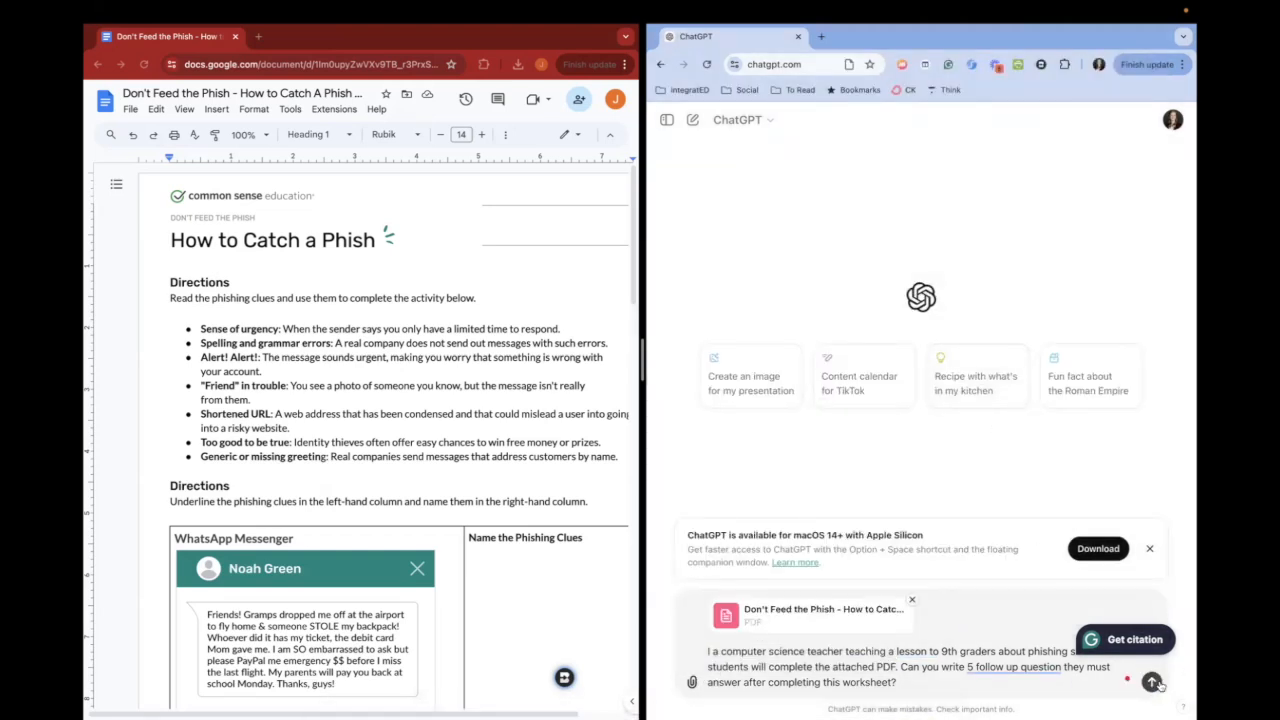
pyautogui.click(1156, 682)
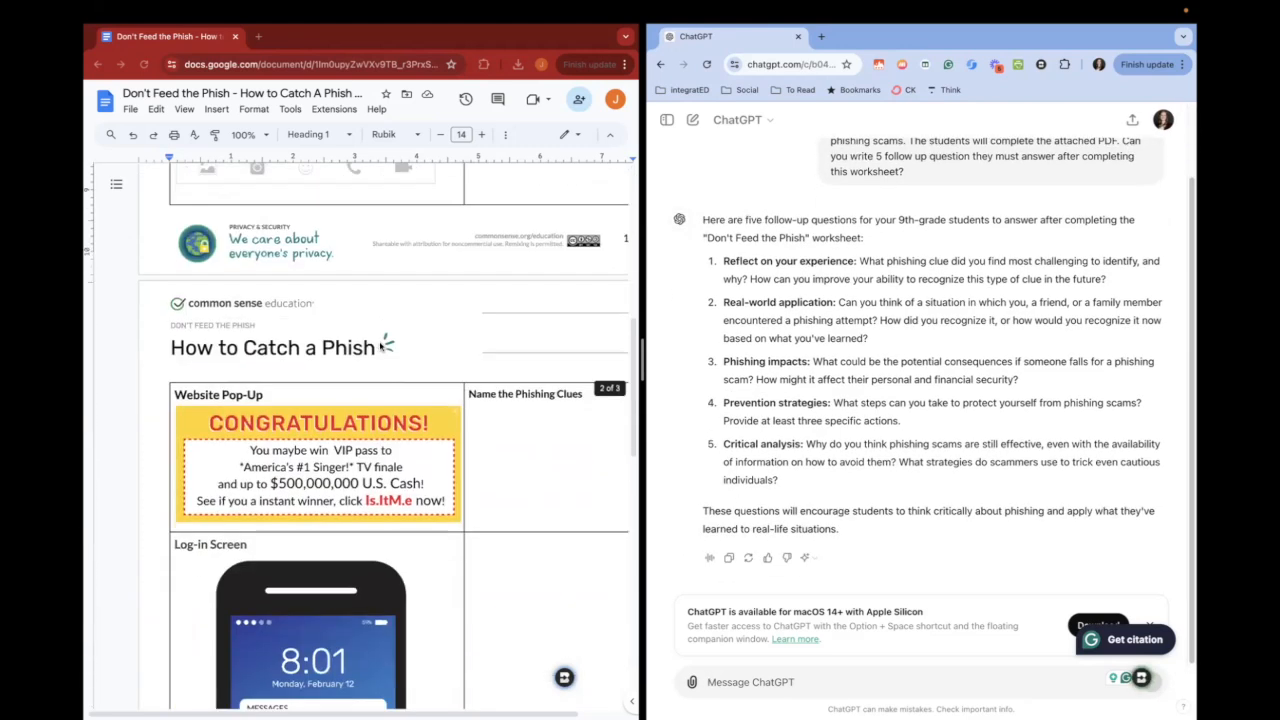
# Add a 'Reflection Questions:' heading to the handout and select ChatGPT's five follow-up questions.
pyautogui.scroll(-3)
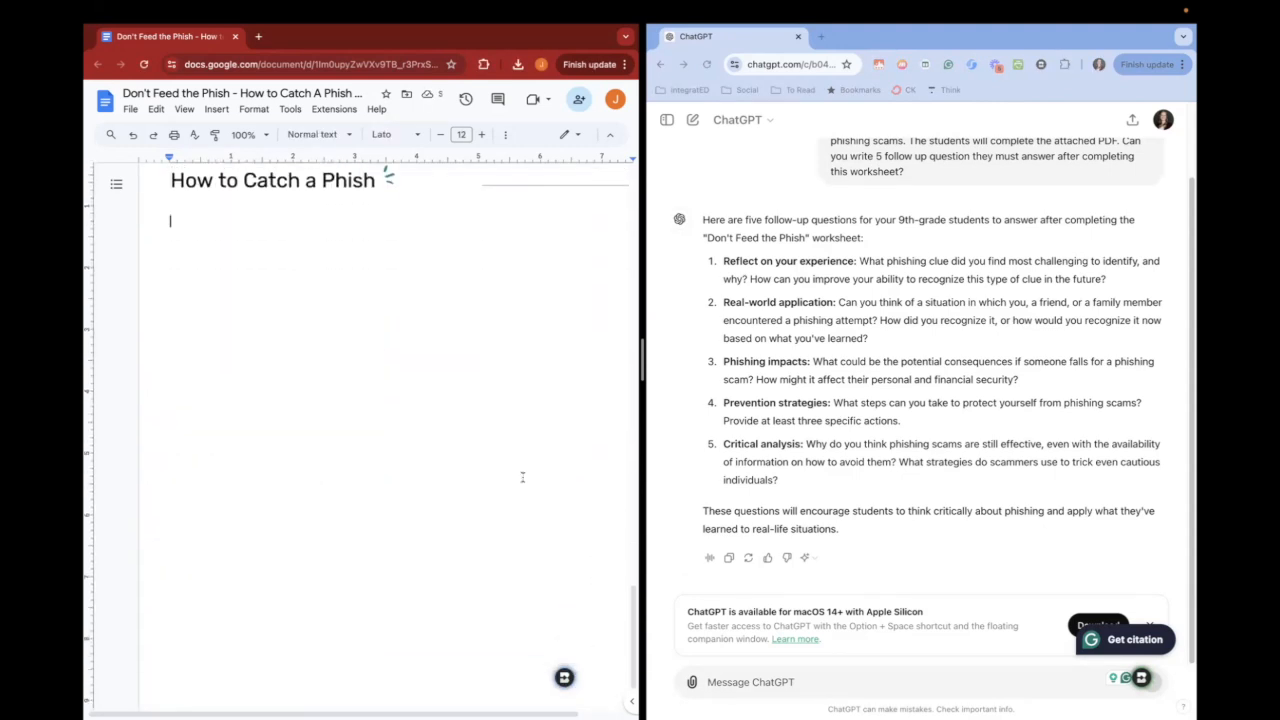
pyautogui.write('Reflection Q')
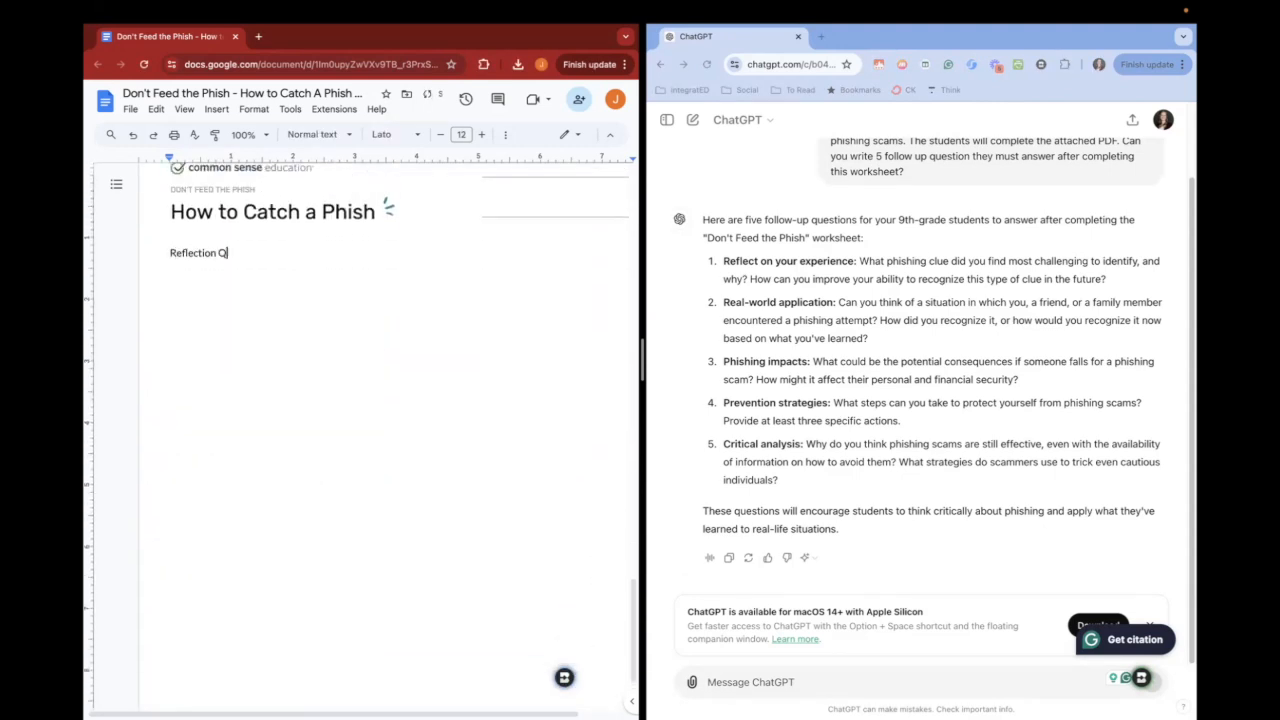
pyautogui.write('uestions:')
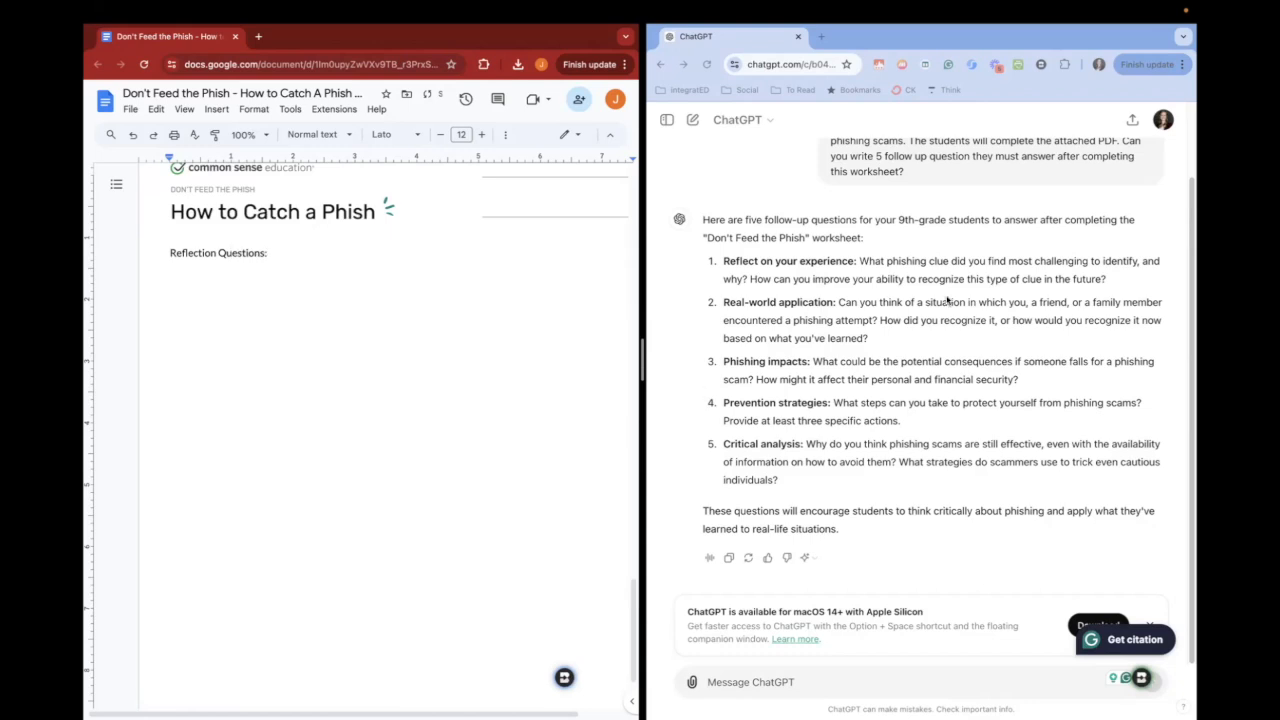
pyautogui.moveTo(756, 380); pyautogui.dragTo(778, 480)
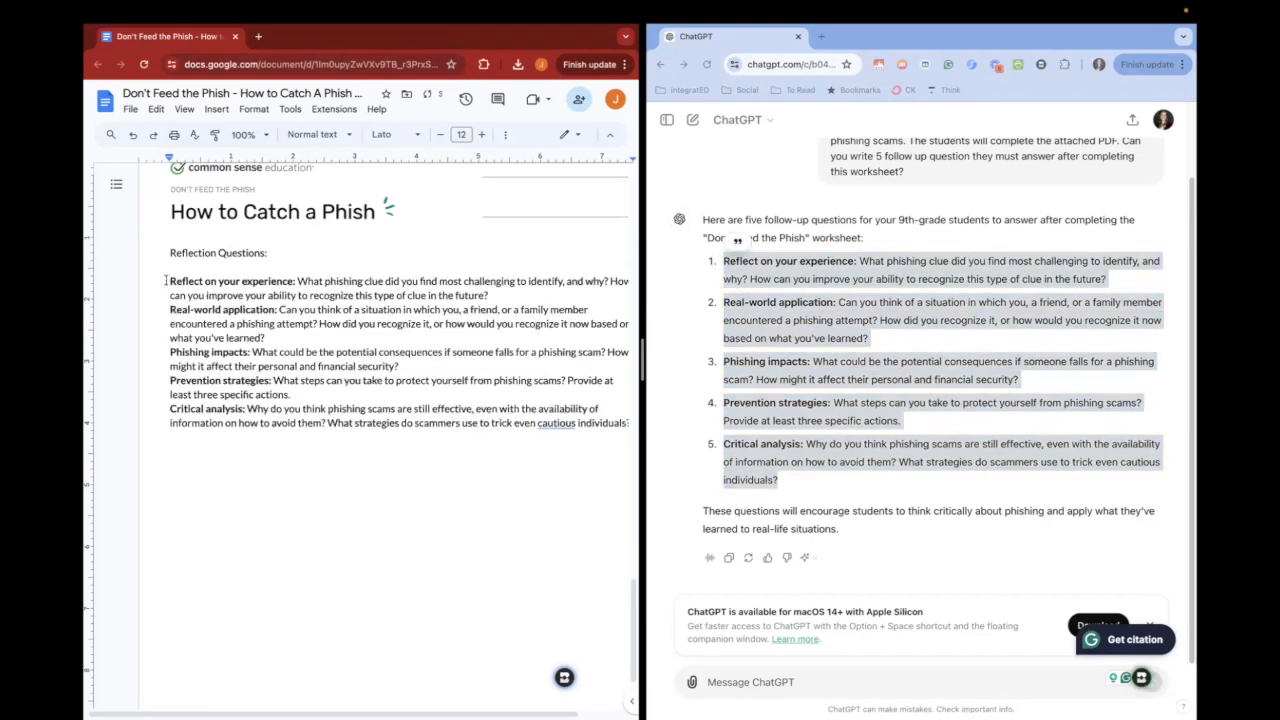
# Paste the questions into the handout and split them into seven numbered, spaced-out items.
pyautogui.click(432, 160)
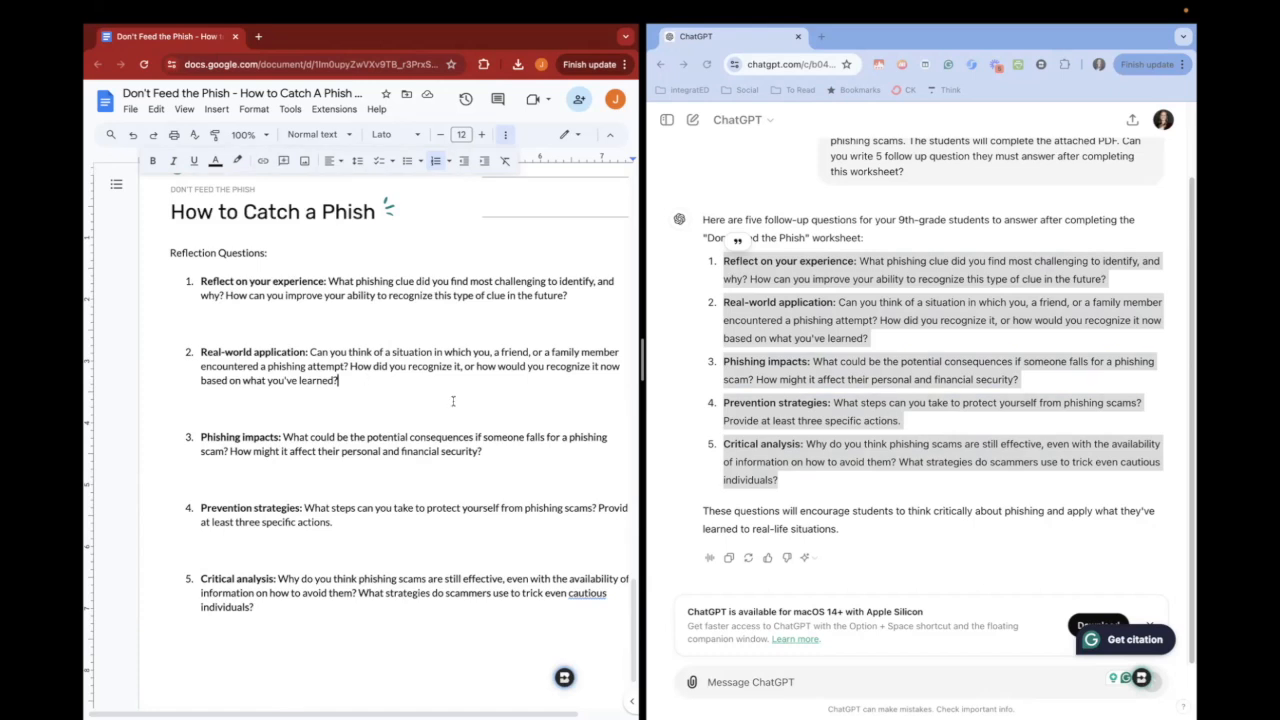
pyautogui.scroll(-3)
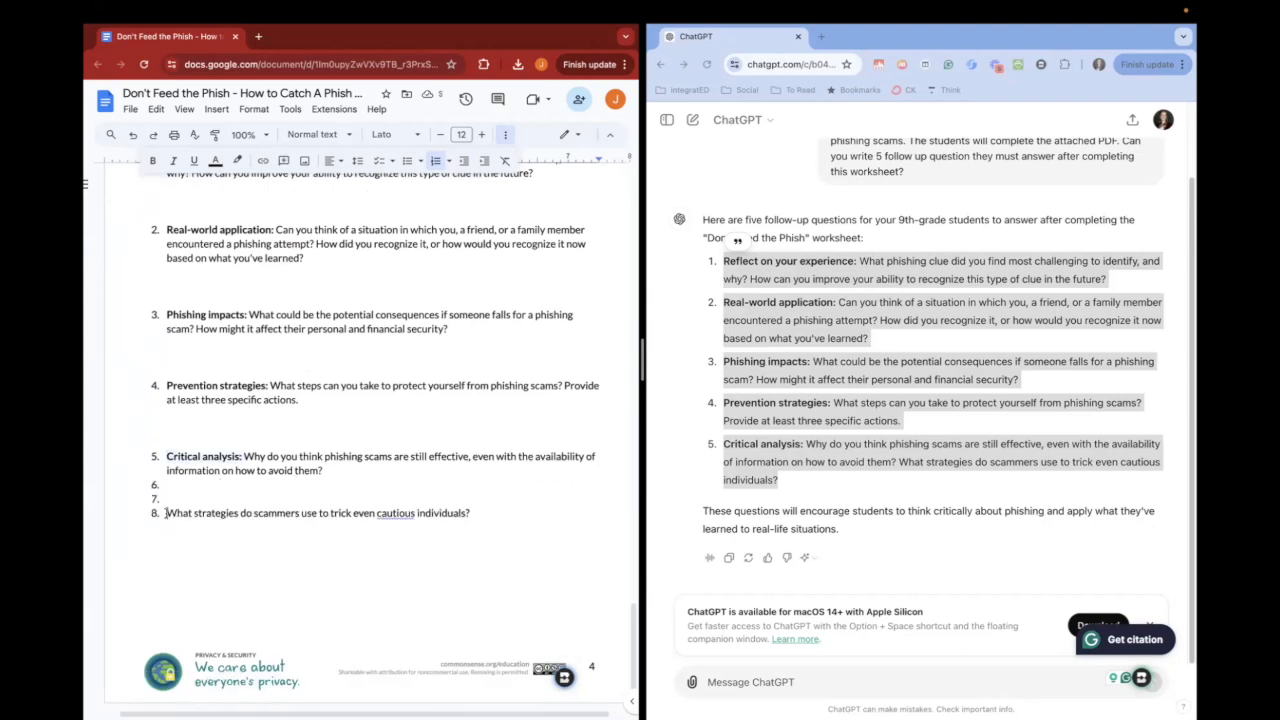
pyautogui.scroll(3)
pyautogui.write('Critical analysis: ')
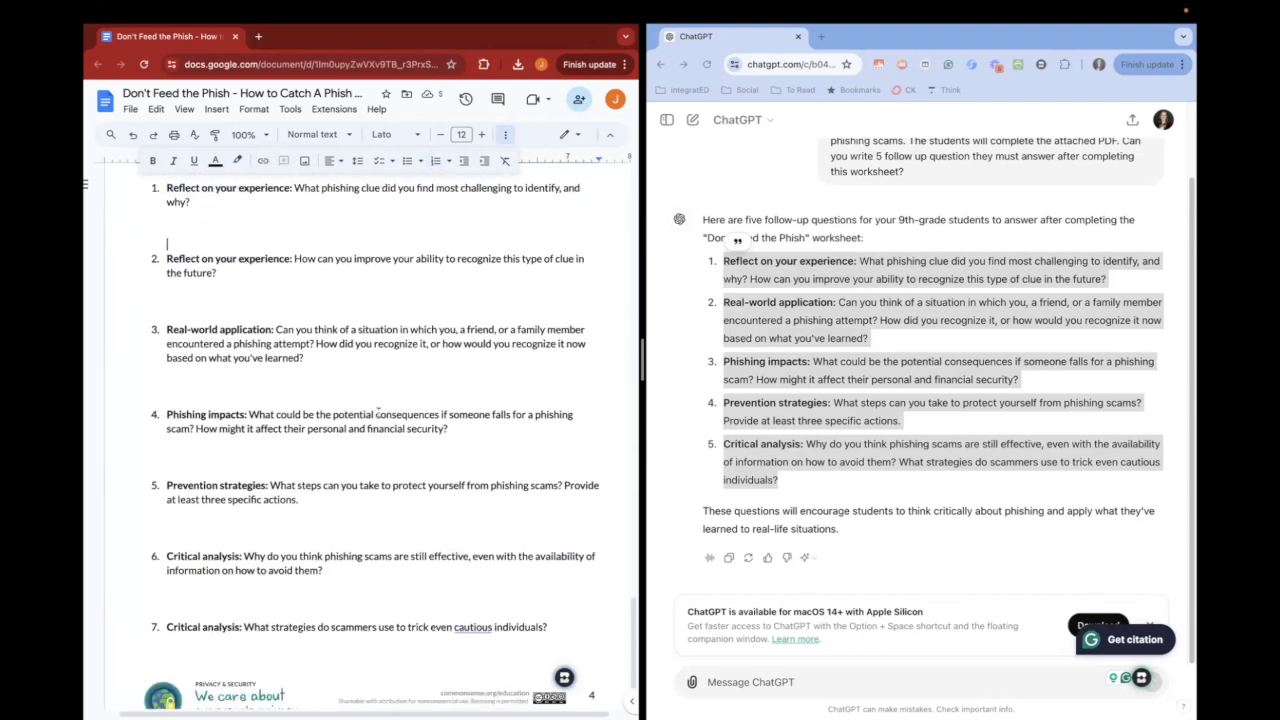
pyautogui.scroll(-3)
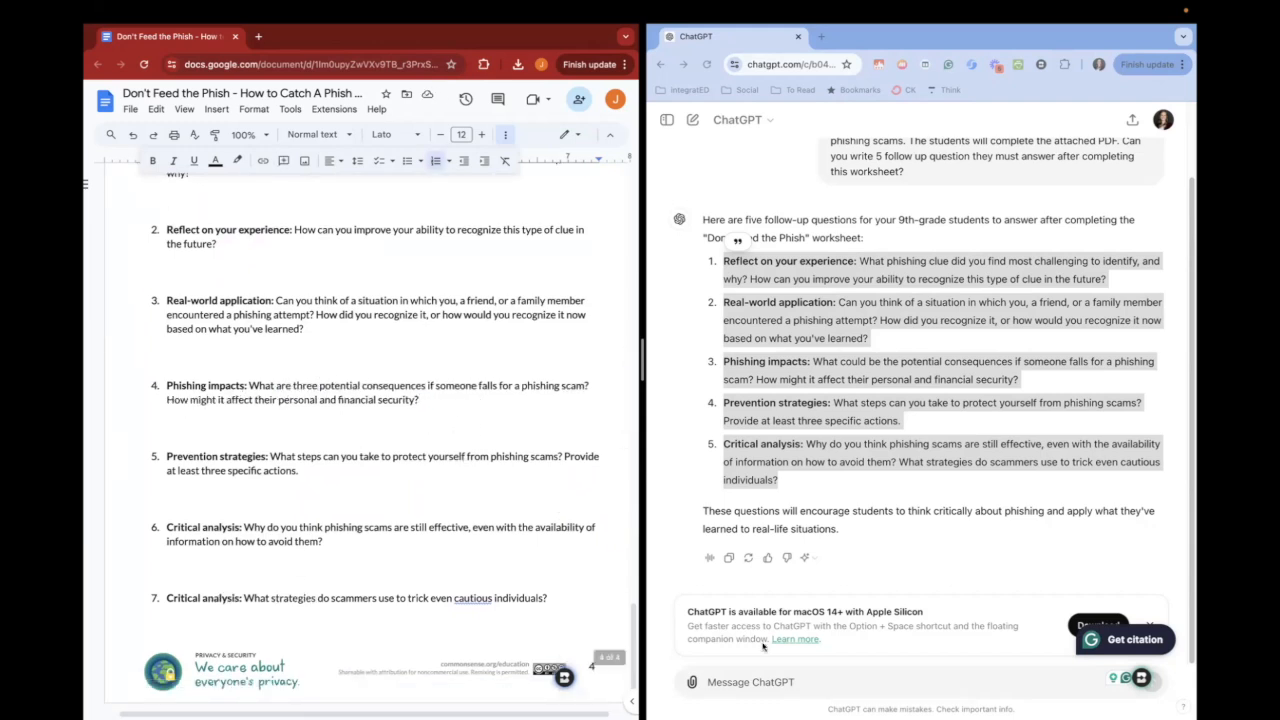
# Ask ChatGPT to rewrite the questions so they are easier to understand, at a 3rd grade level.
pyautogui.write('write these so they are')
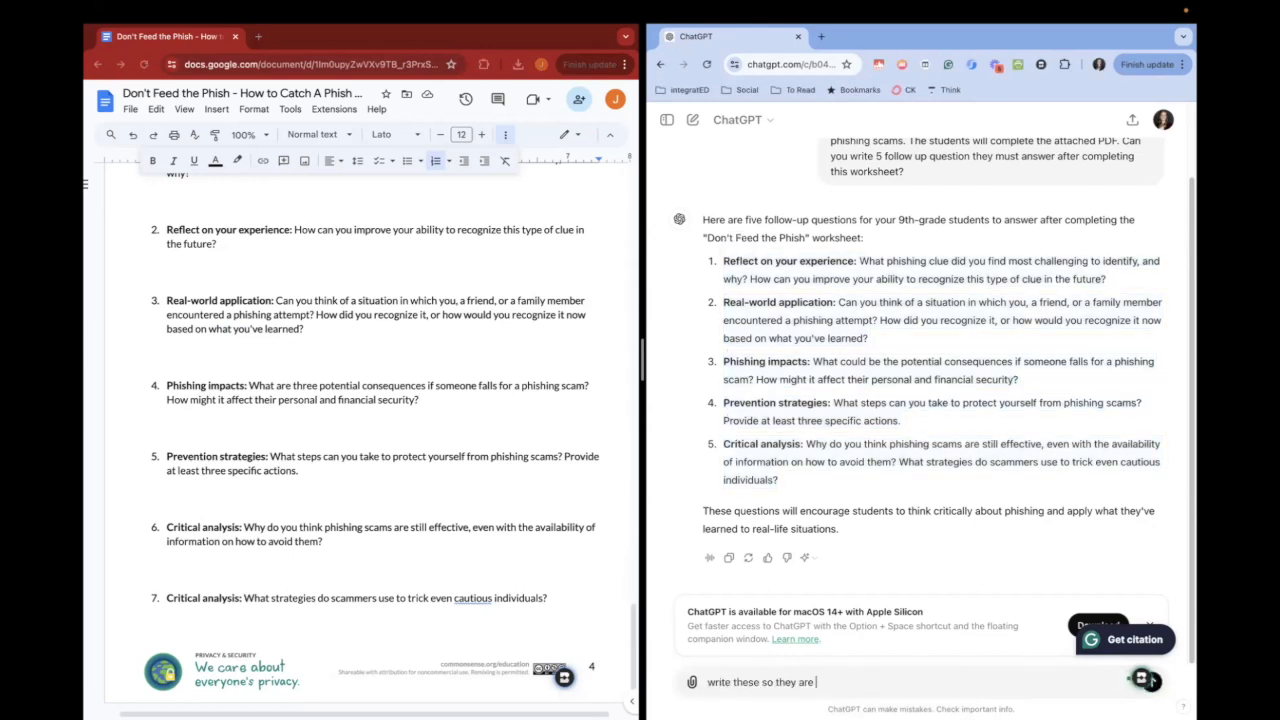
pyautogui.write('easier to')
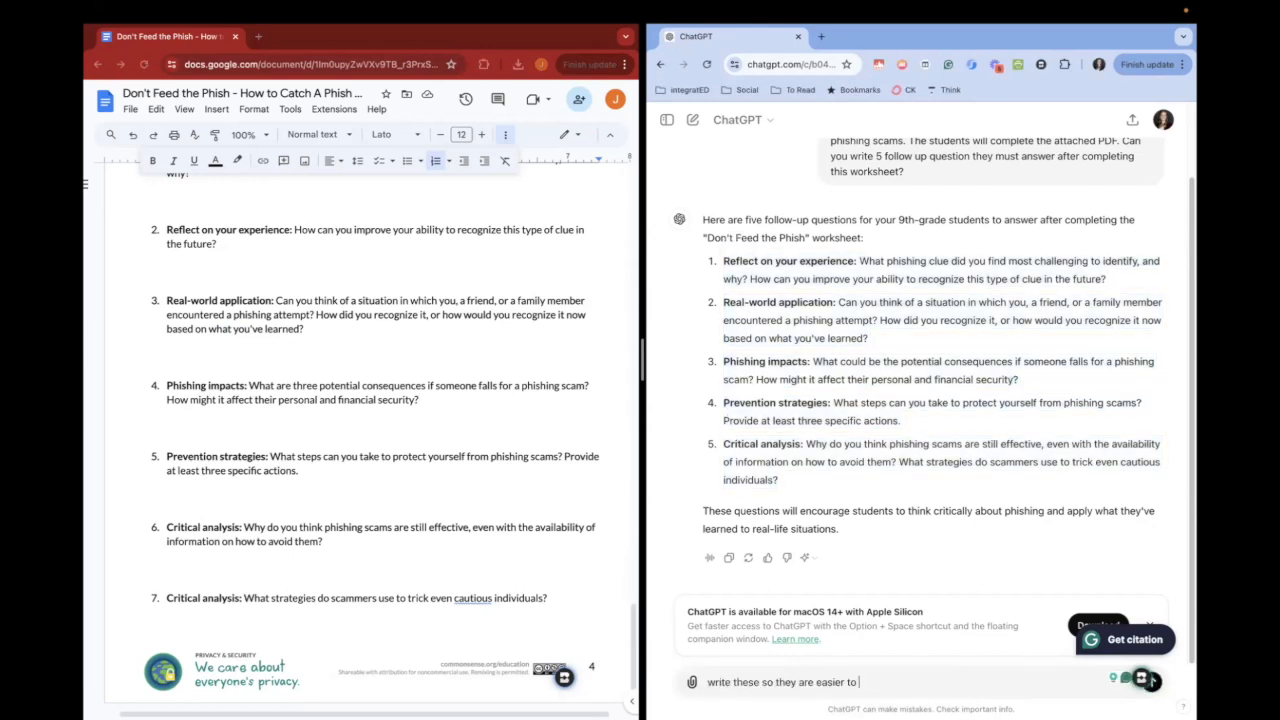
pyautogui.write('understand')
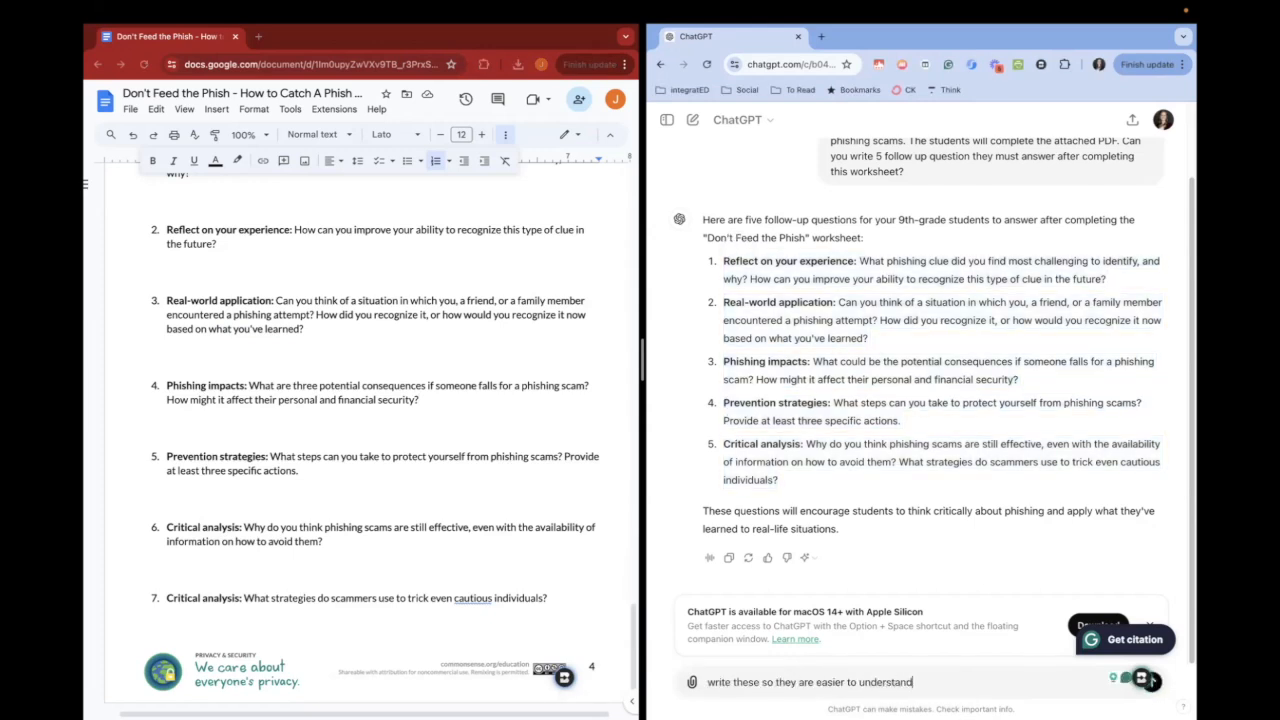
pyautogui.write('like at a 3rd gra')
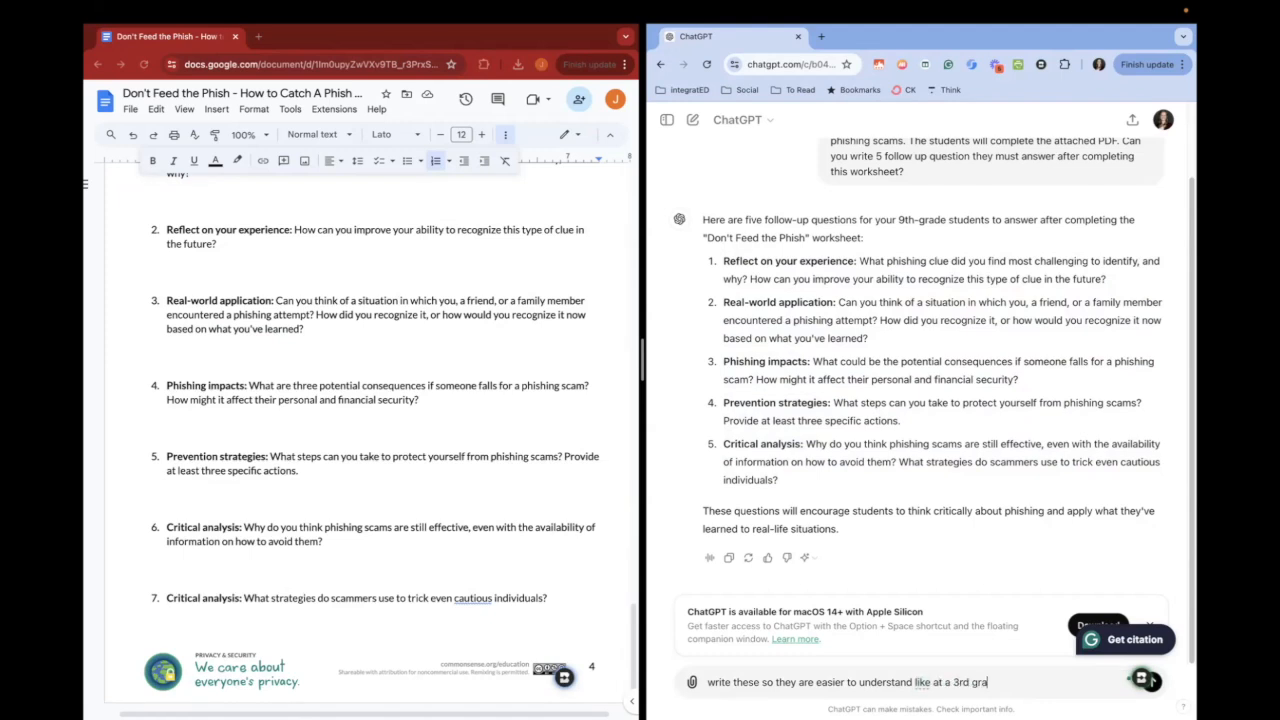
pyautogui.press('Return')
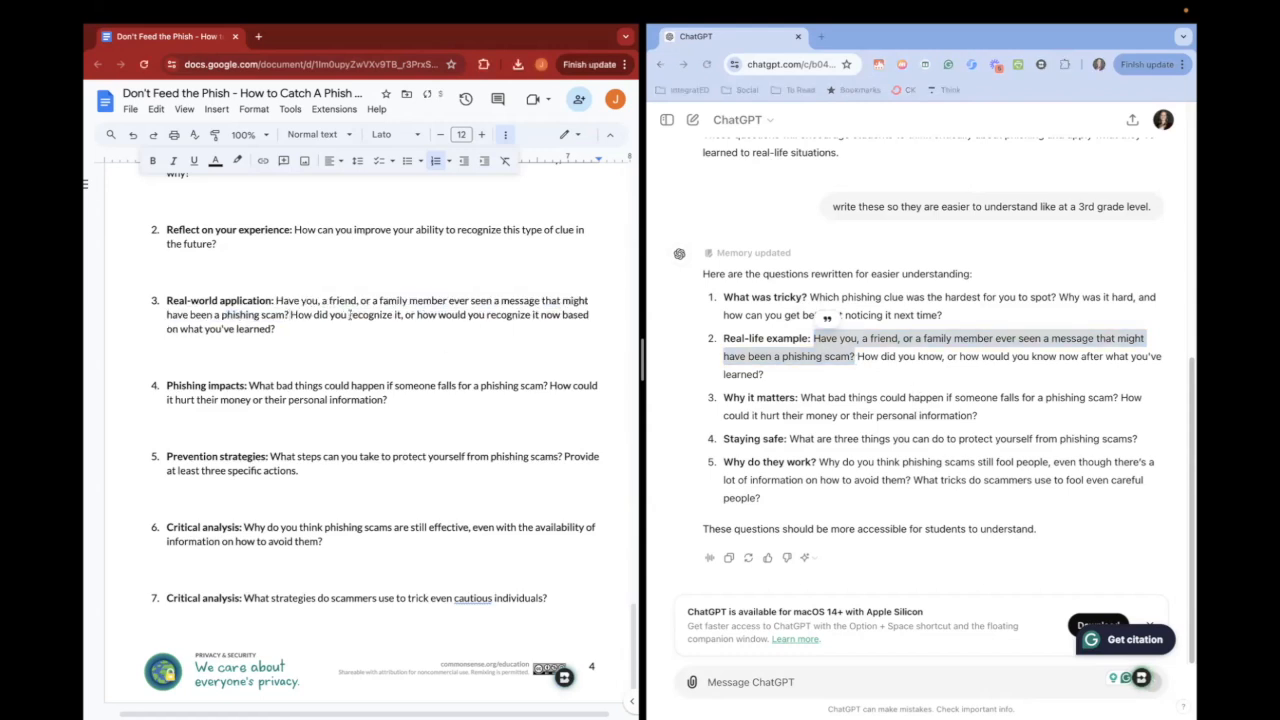
# Replace the handout's reflection questions with ChatGPT's simpler 3rd-grade wording.
pyautogui.scroll(3)
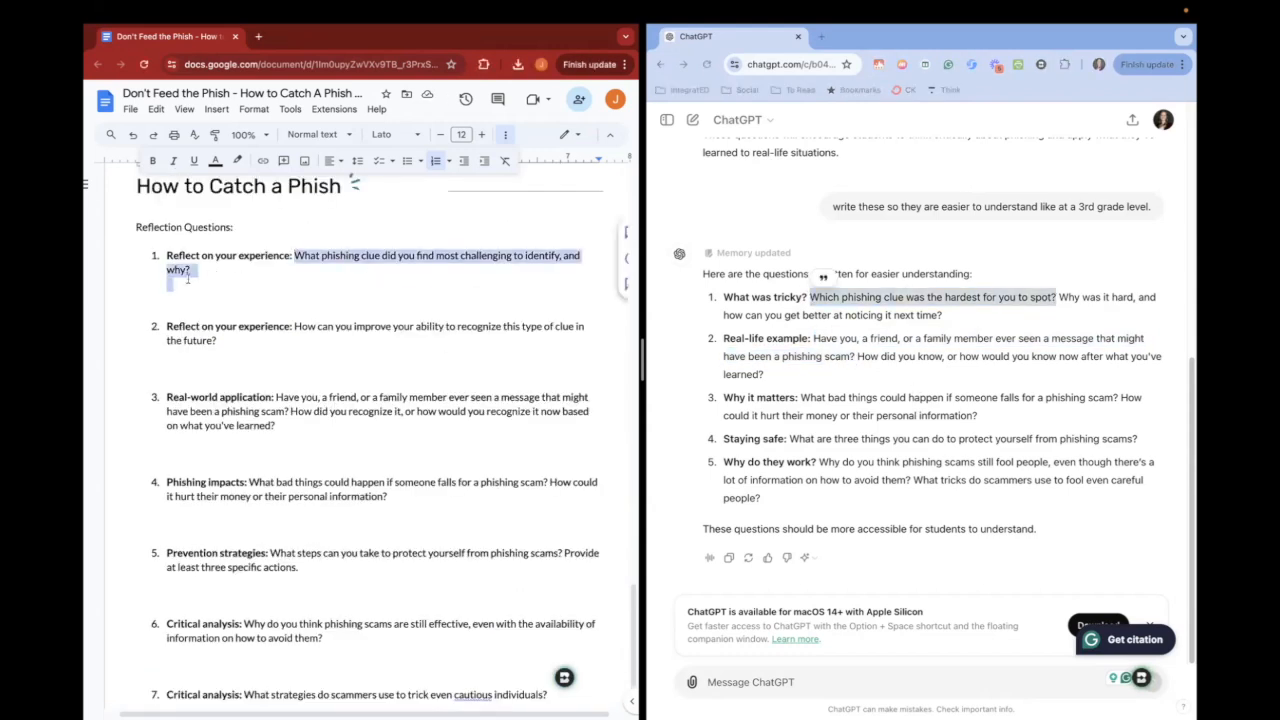
pyautogui.scroll(-3)
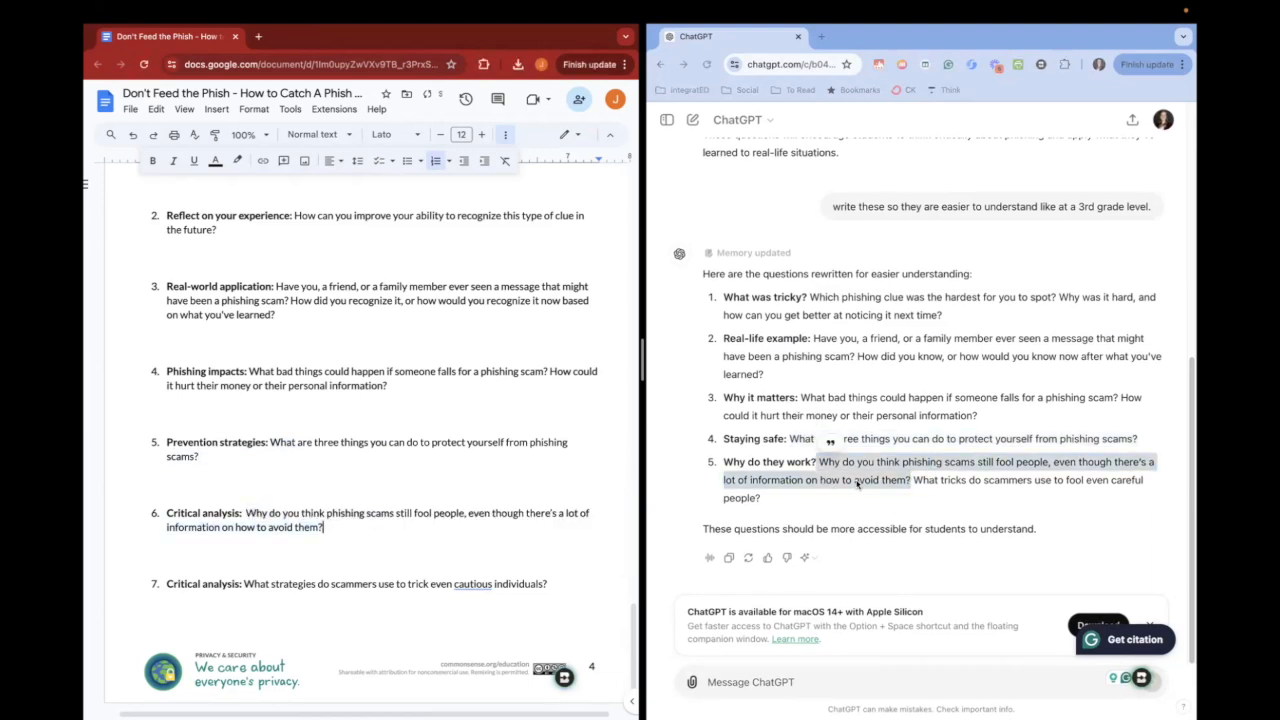
pyautogui.click(472, 584)
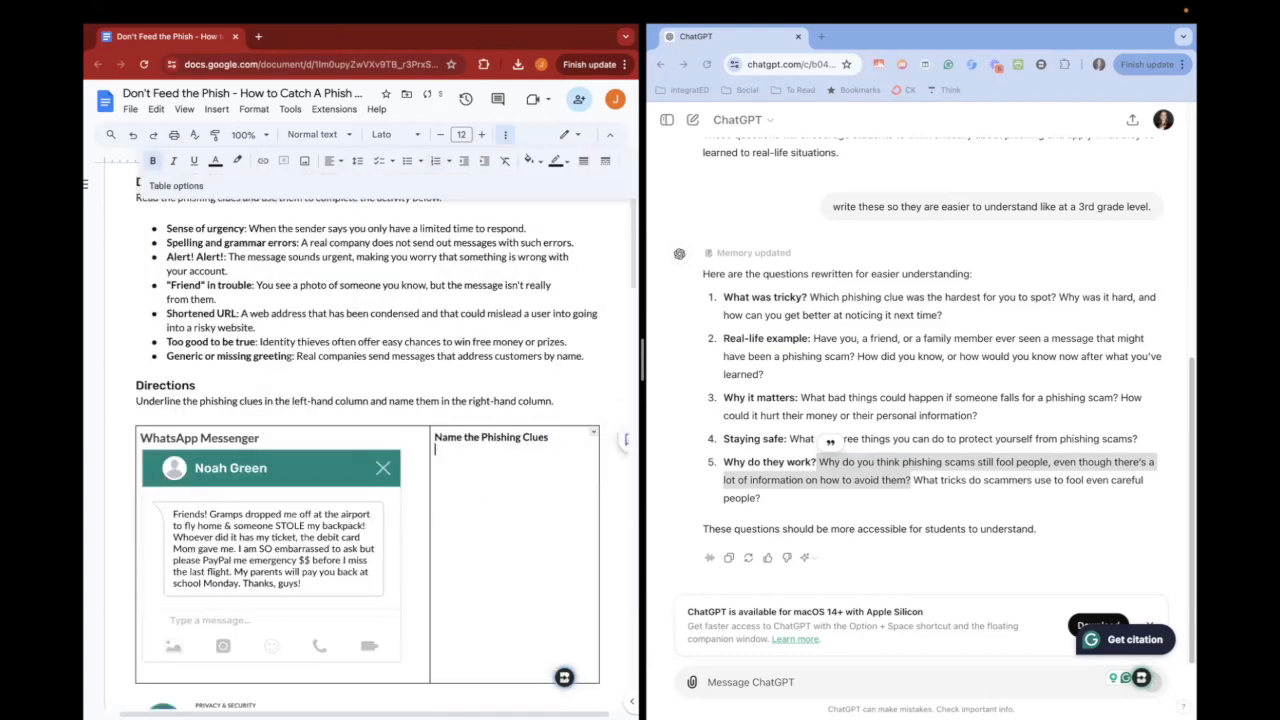
# Add yellow-highlighted 'Answer here' prompts in the Name the Phishing Clues cells.
pyautogui.write('Answer here:')
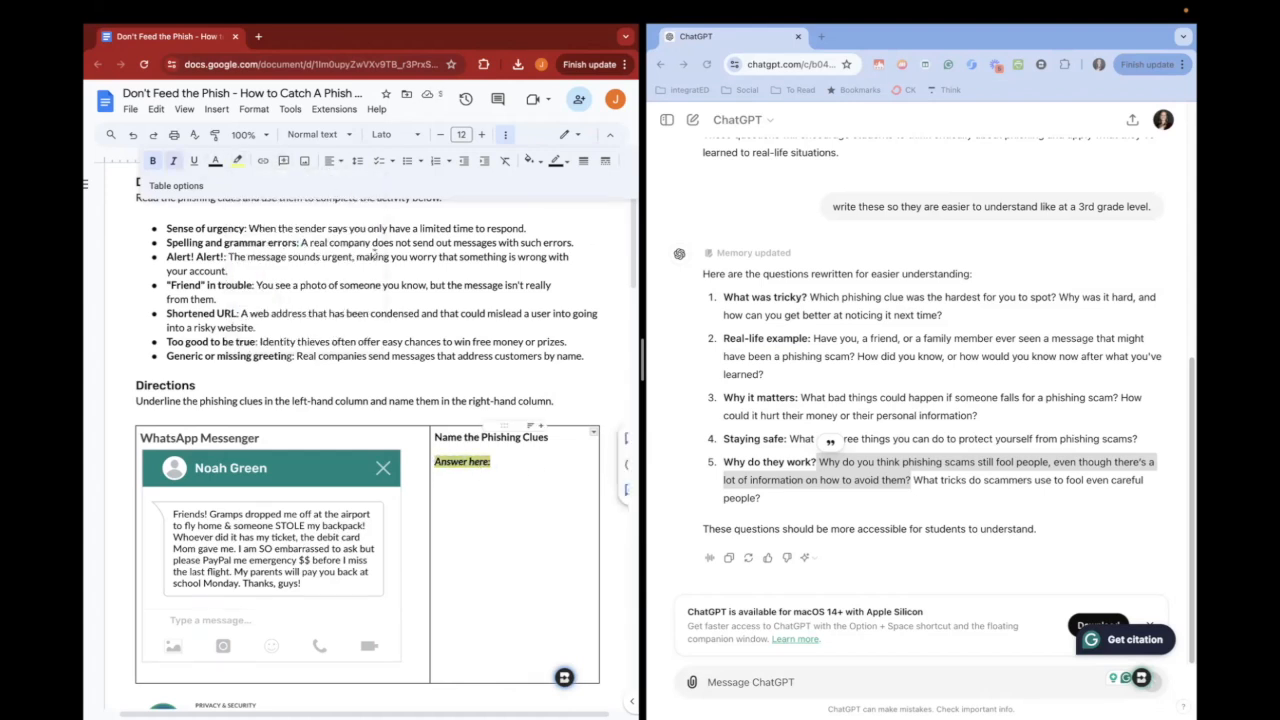
pyautogui.scroll(3)
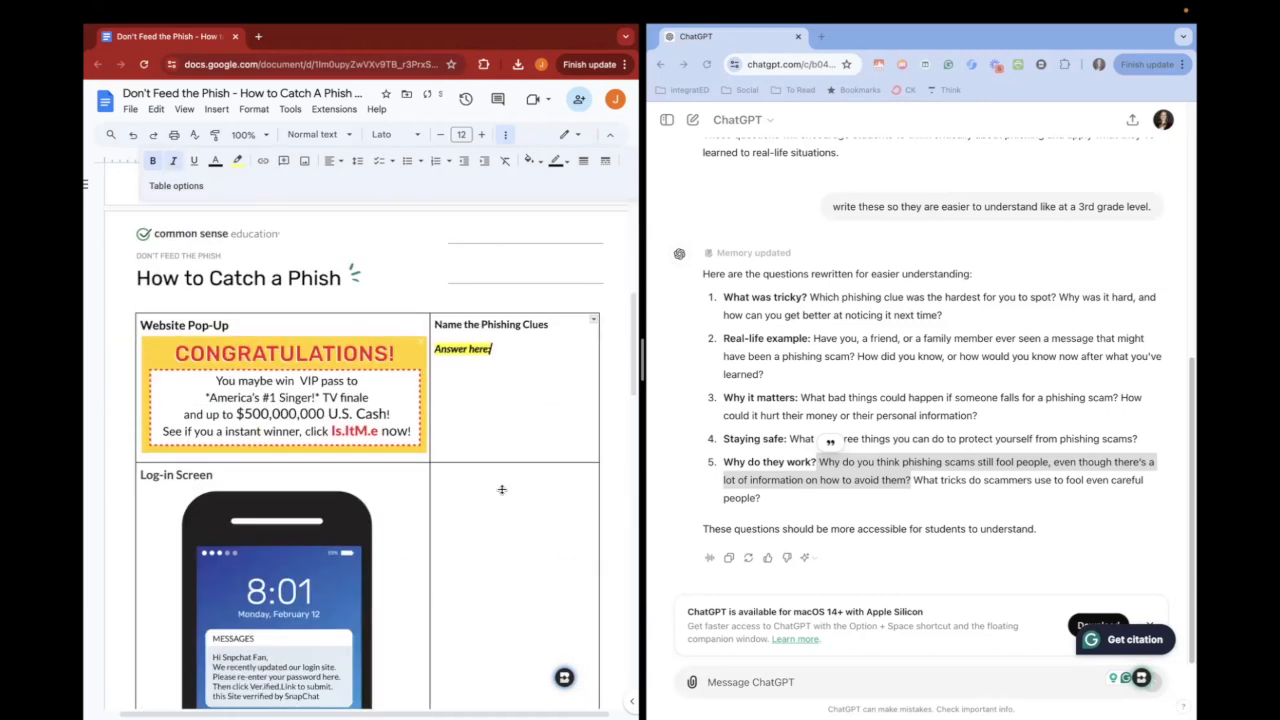
pyautogui.scroll(3)
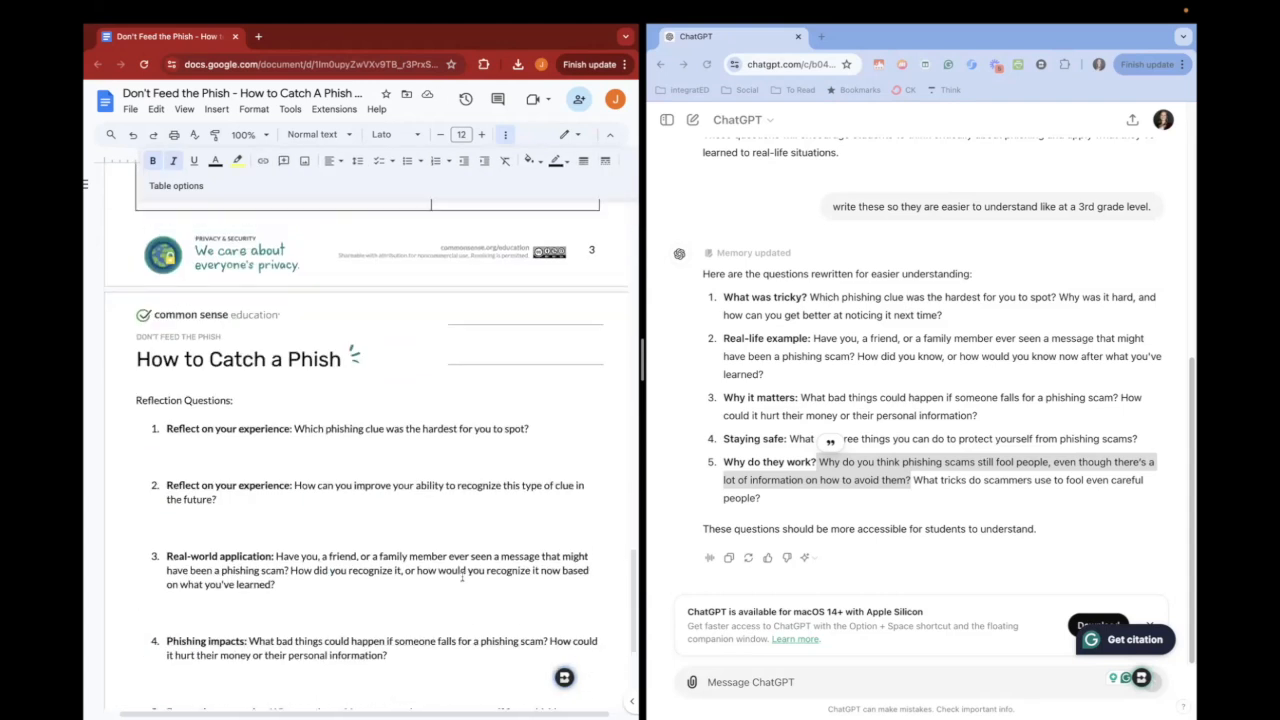
# Add the direction to write 1-3 complete sentences that fully answer each reflection question, then switch to the Cybersecurity 9th Grade class.
pyautogui.write('Write 1-2')
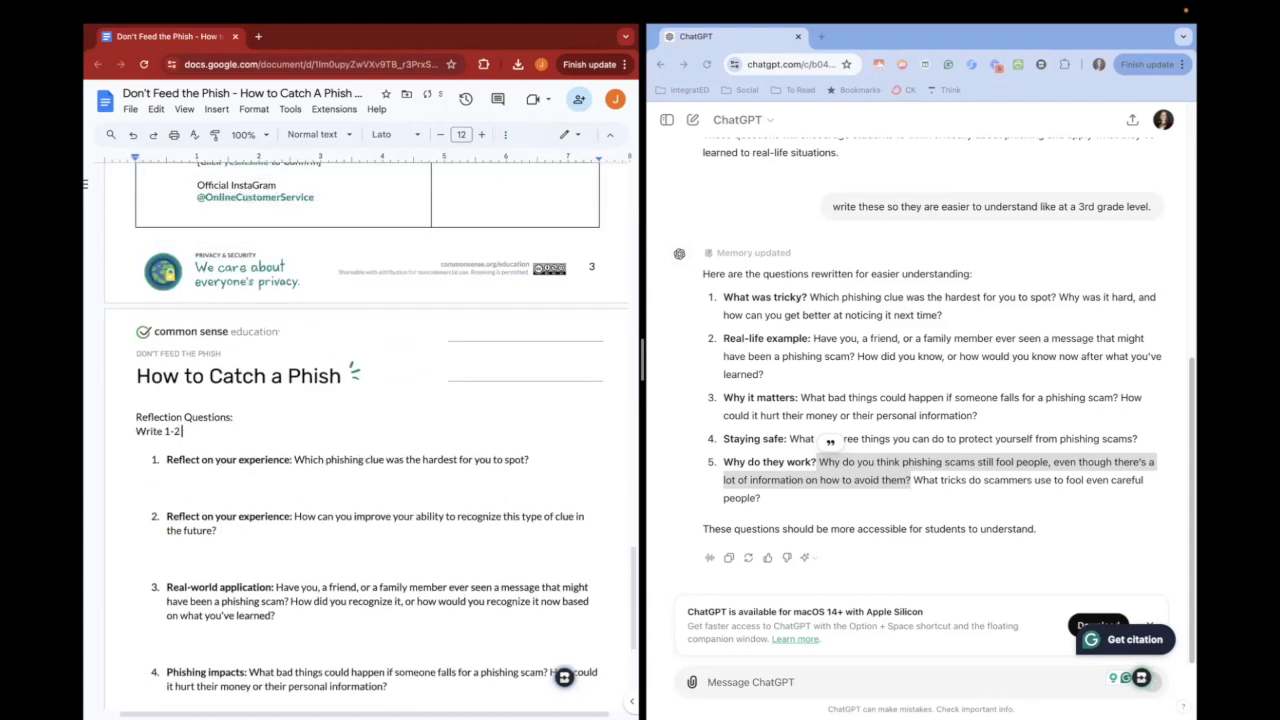
pyautogui.write('complete sentences')
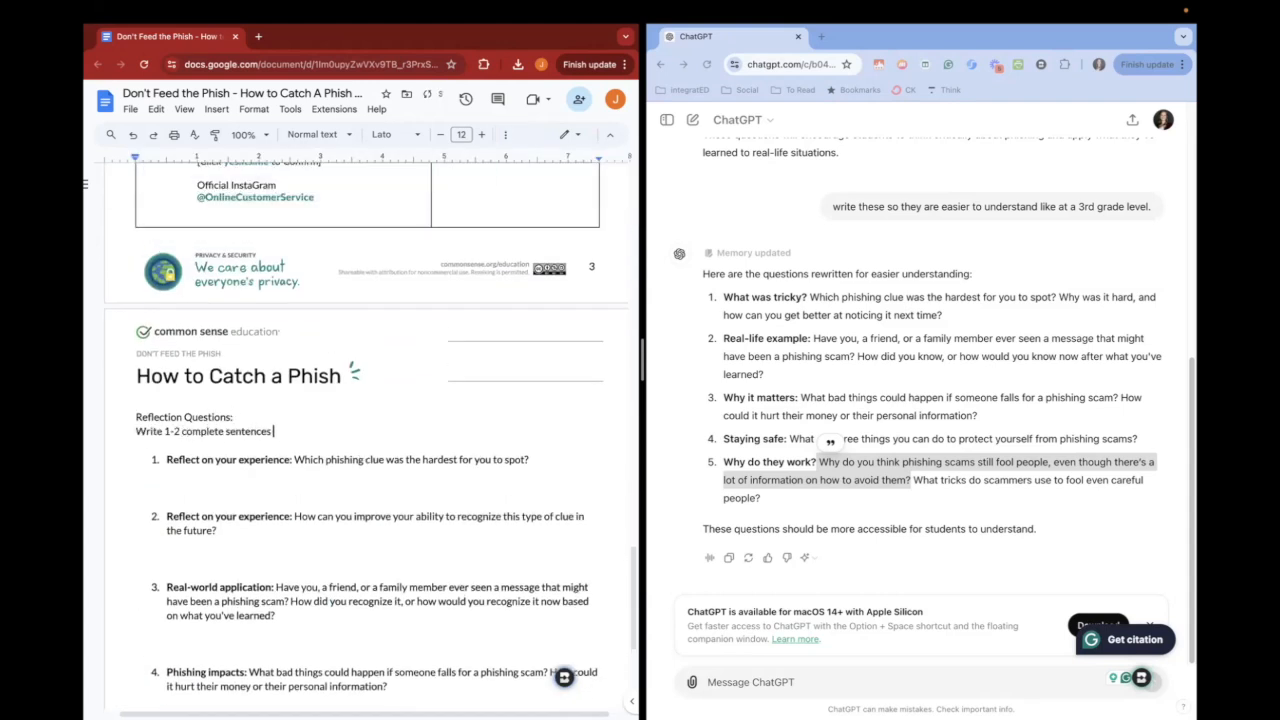
pyautogui.write('3')
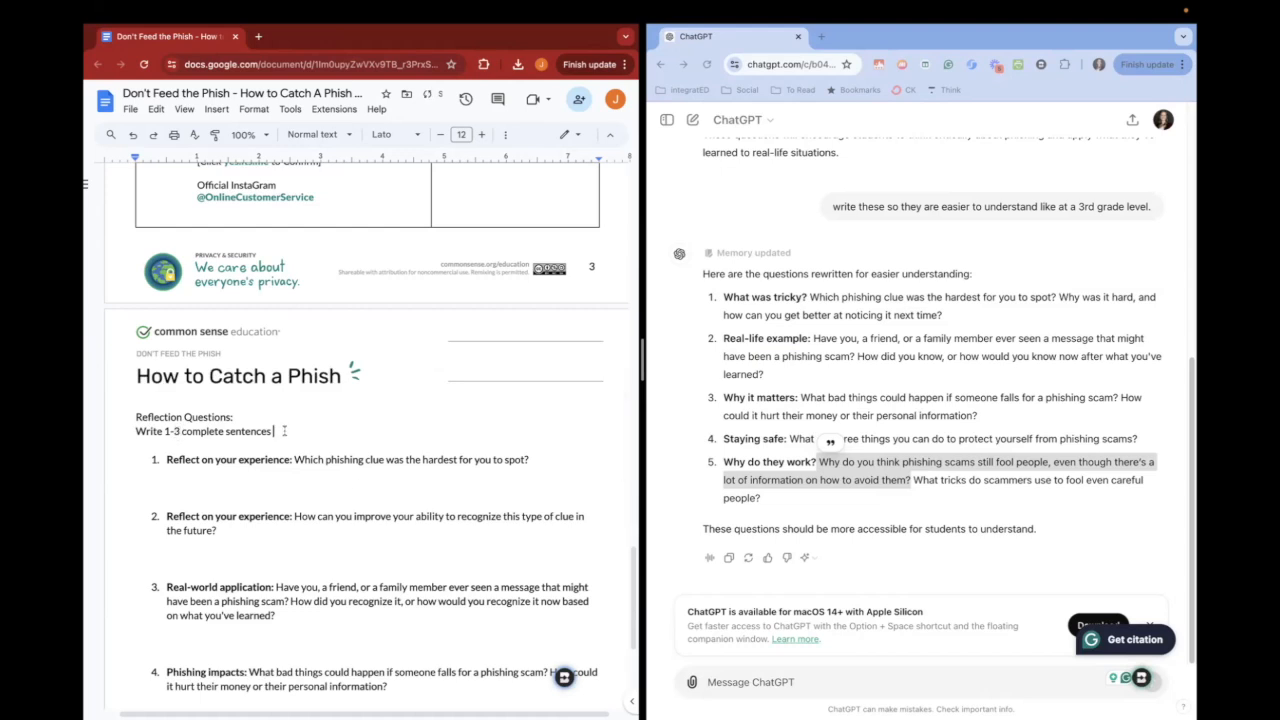
pyautogui.write('that fully answer the question')
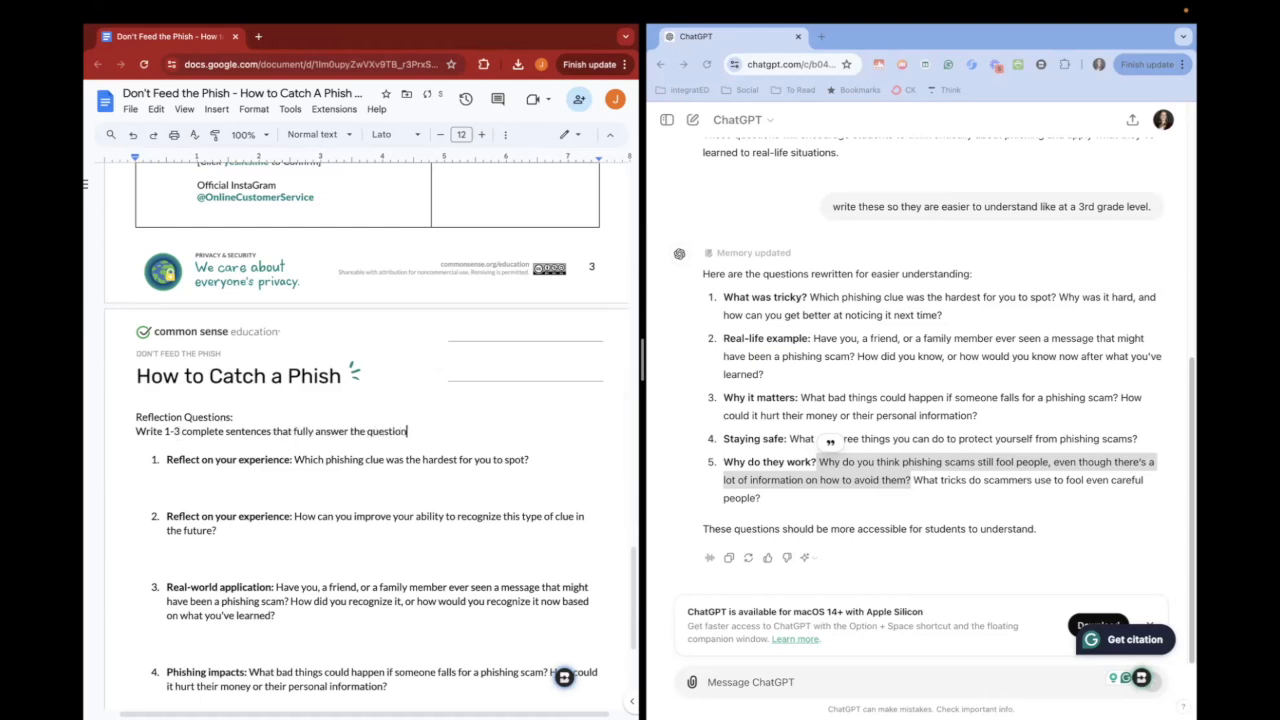
pyautogui.click(310, 36)
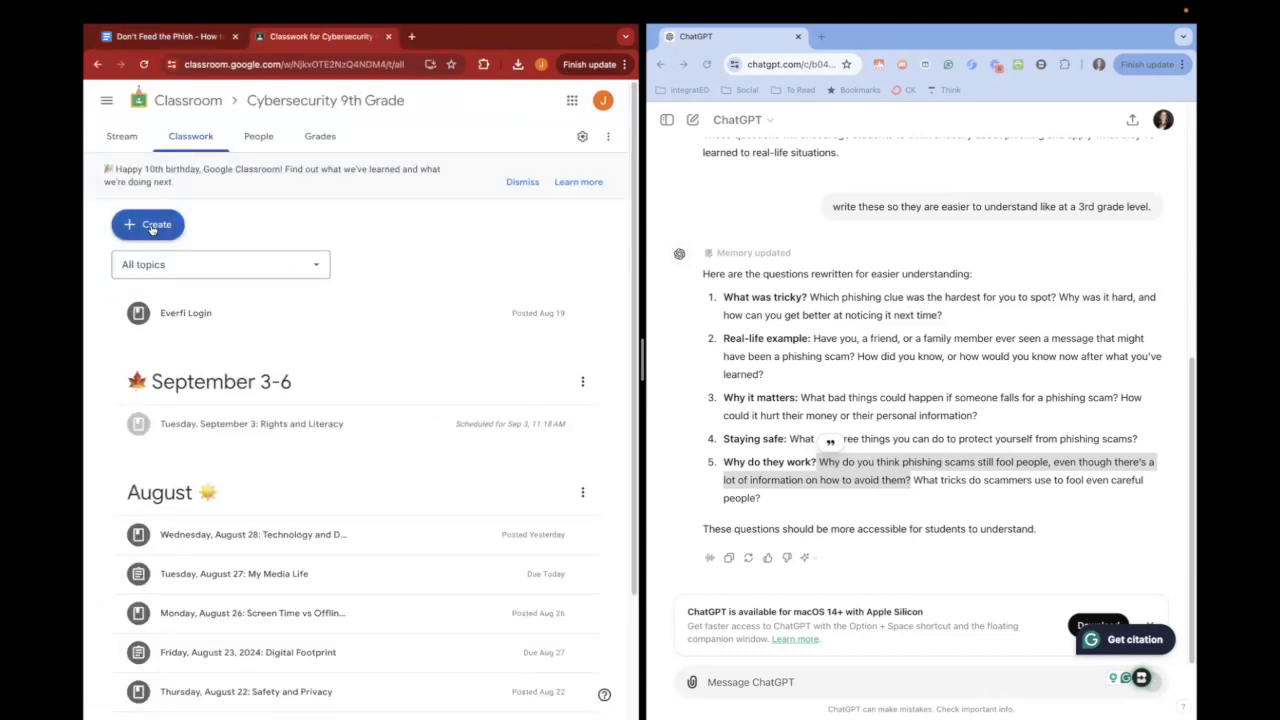
# Attach the phishing worksheet doc to the Phishing Scams assignment and review the 'Students can view file' sharing choice.
pyautogui.click(148, 224)
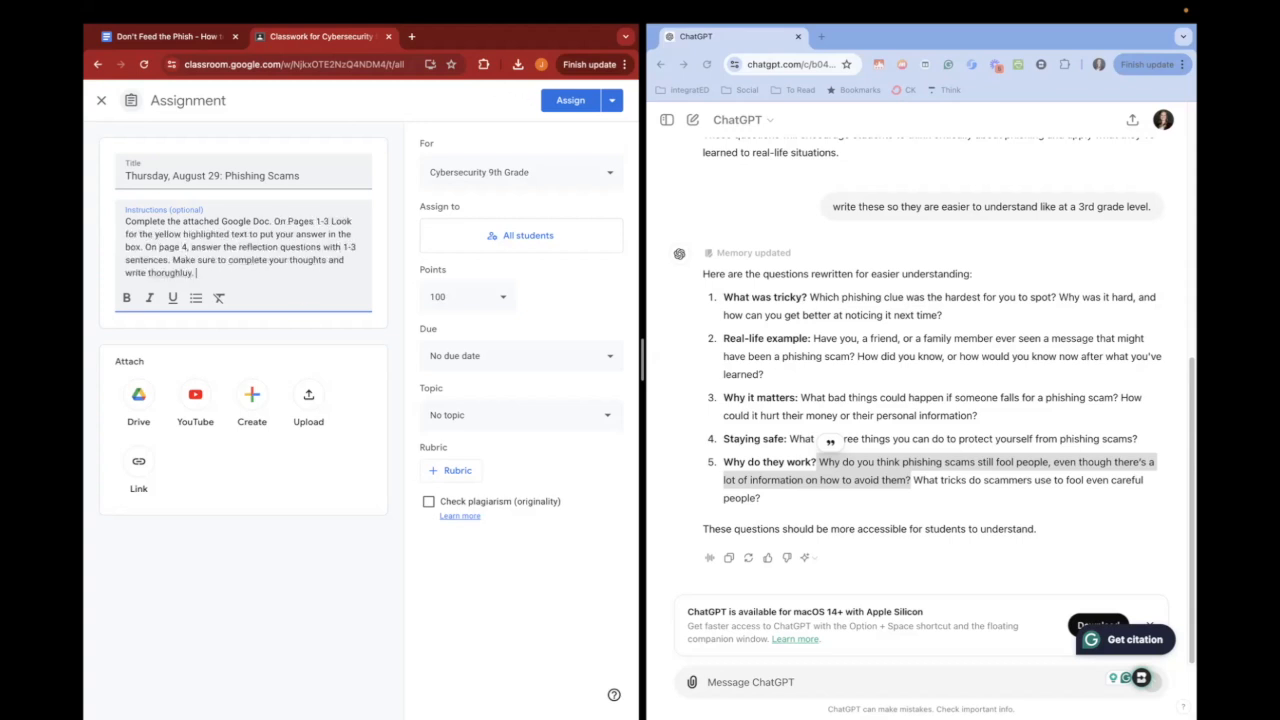
pyautogui.click(138, 404)
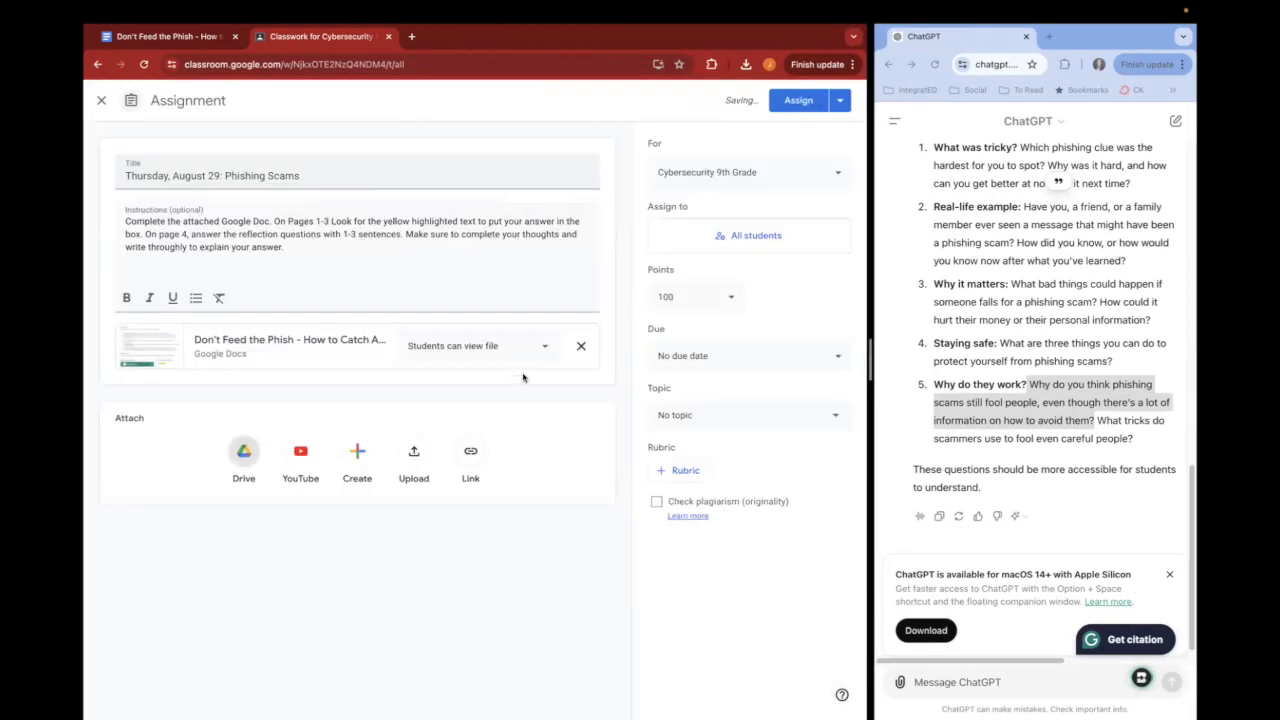
pyautogui.click(544, 344)
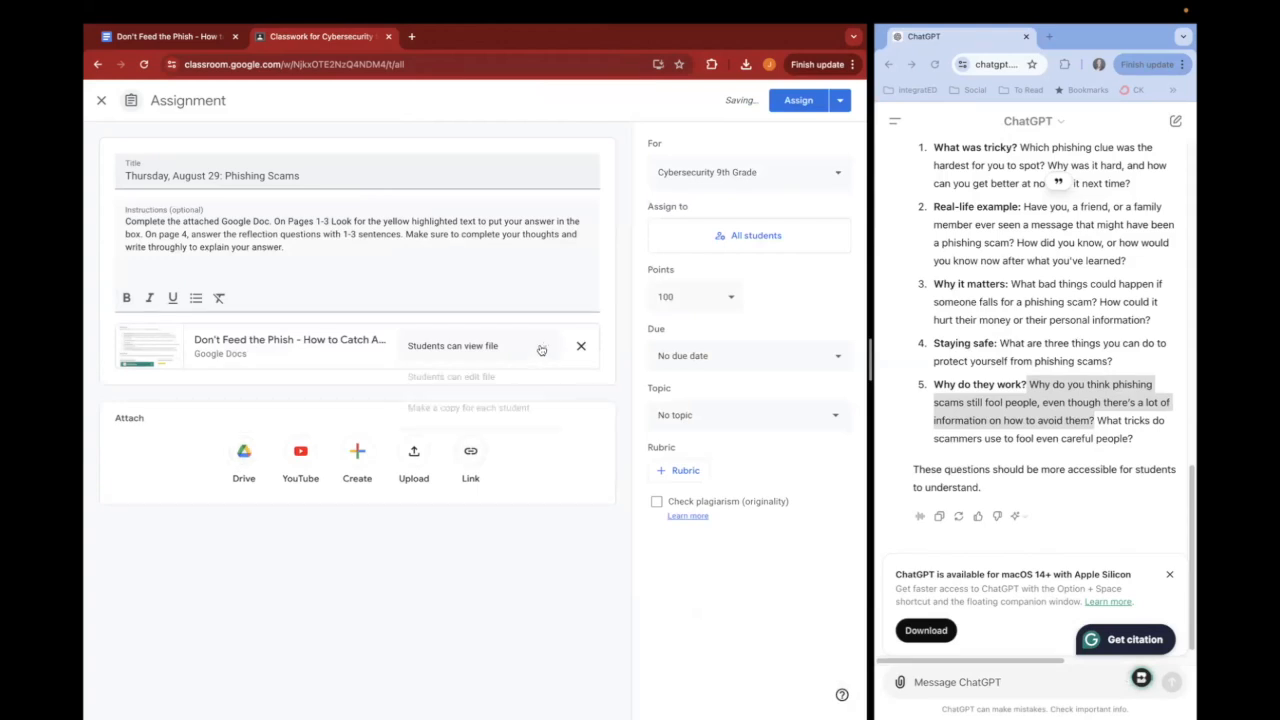
pyautogui.click(452, 344)
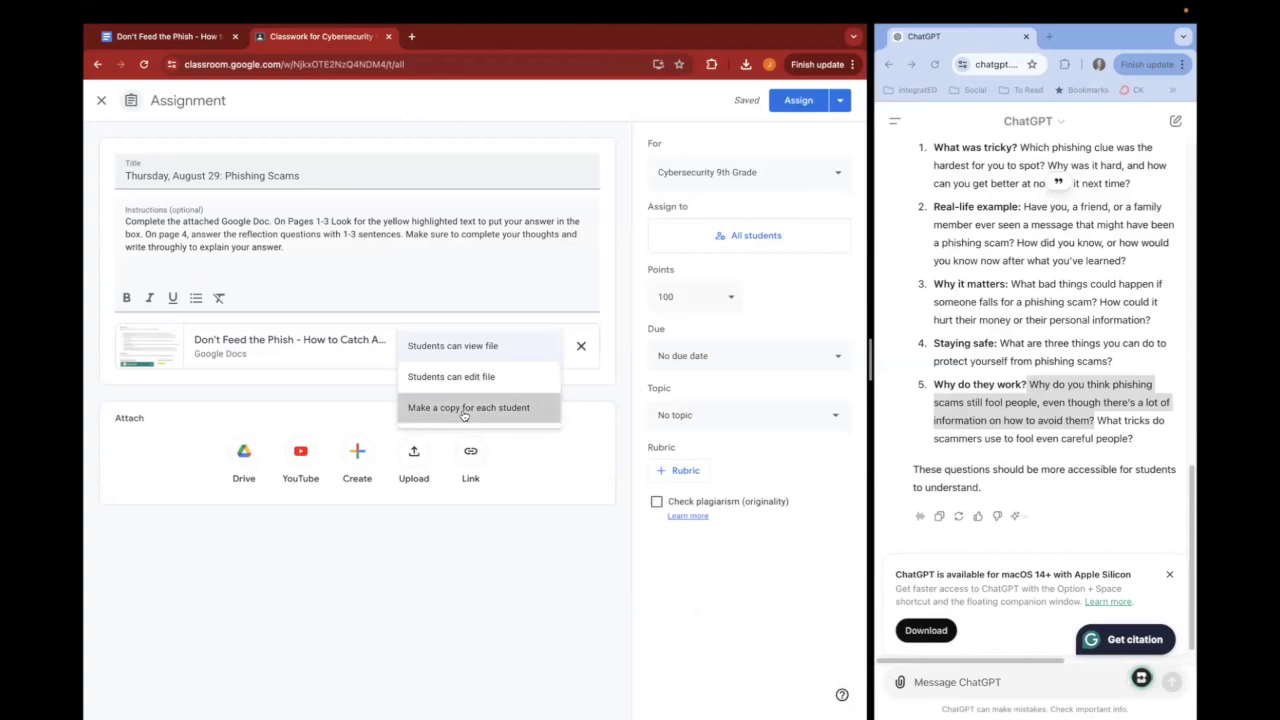
# Set the attached worksheet to 'Make a copy for each student' in Google Classroom.
pyautogui.click(468, 408)
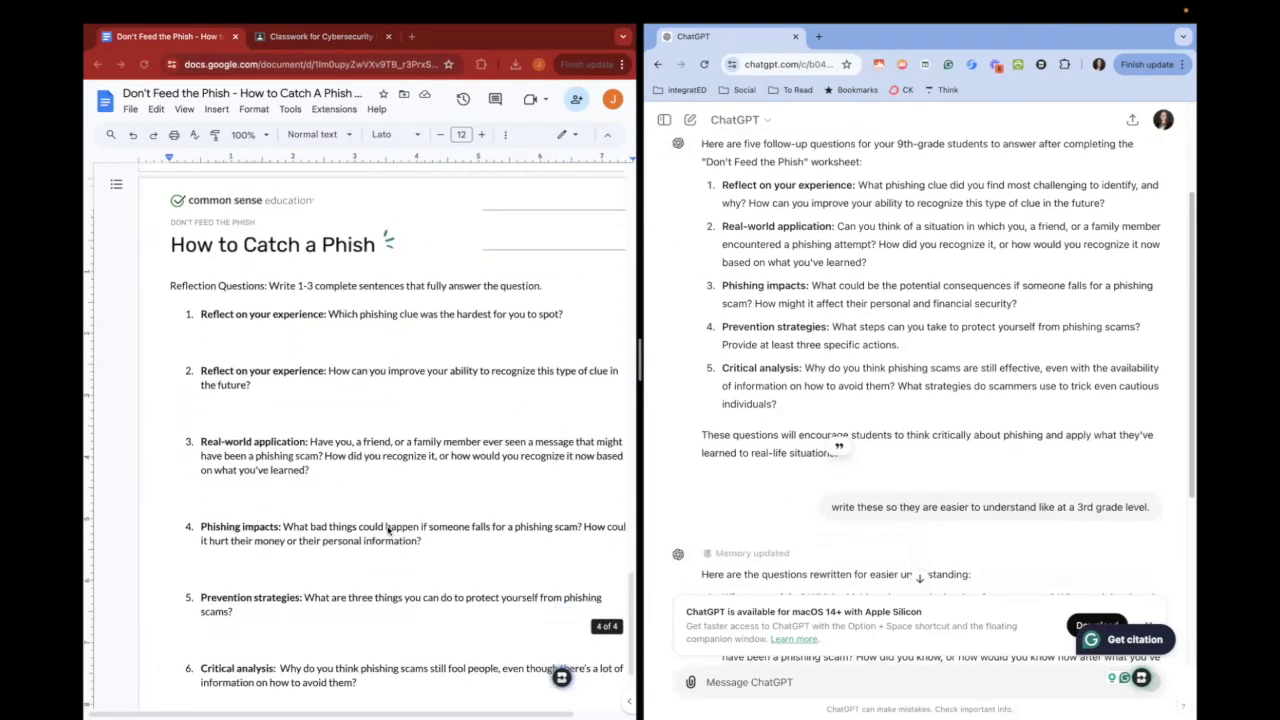
pyautogui.scroll(-3)
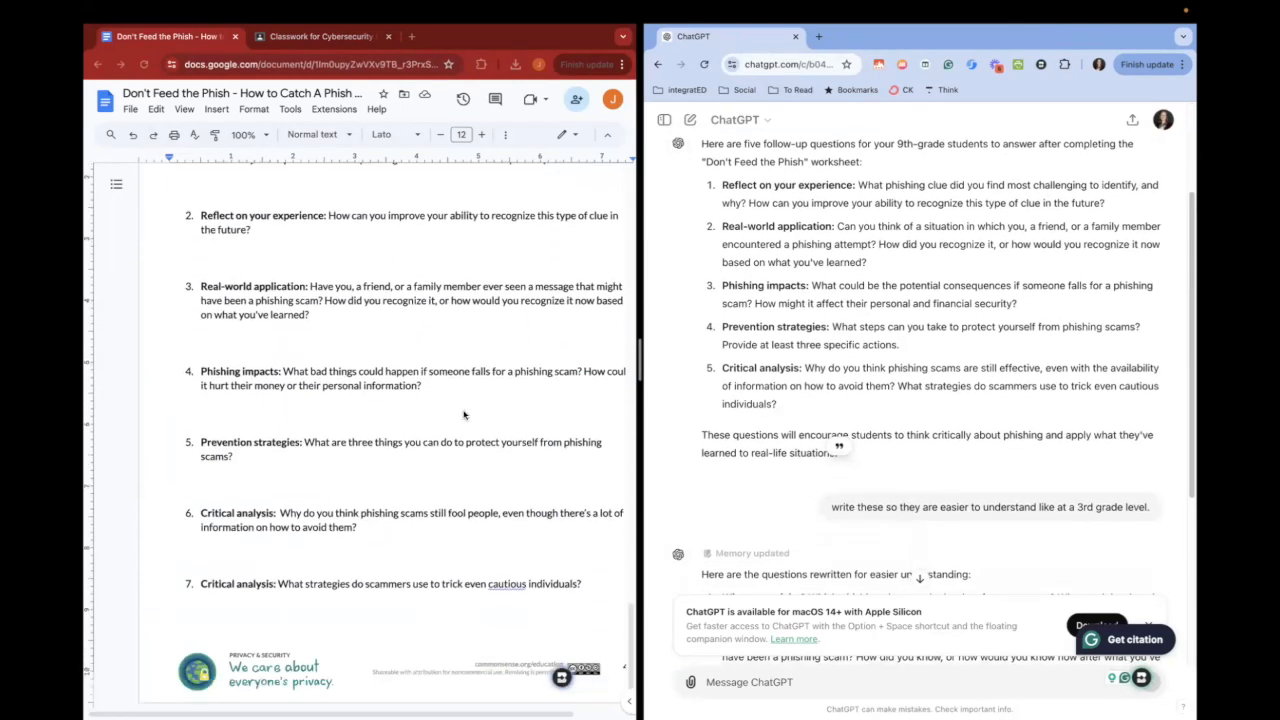
pyautogui.moveTo(460, 496)
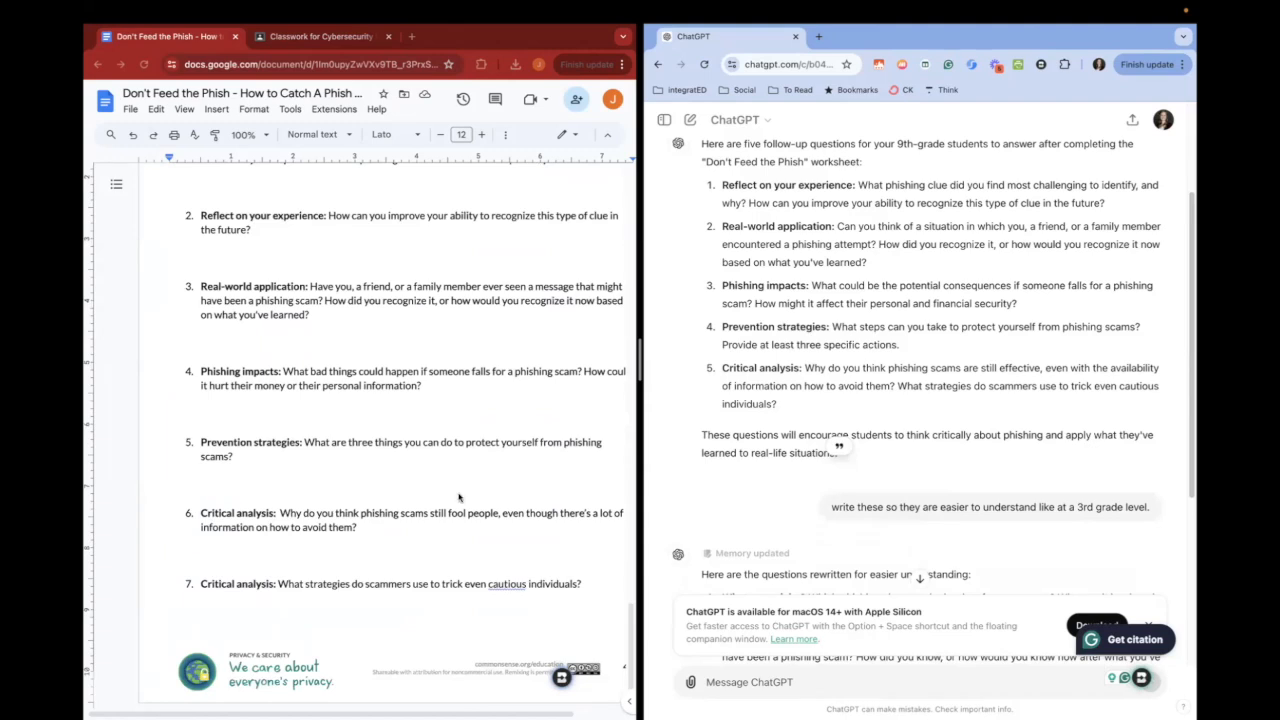